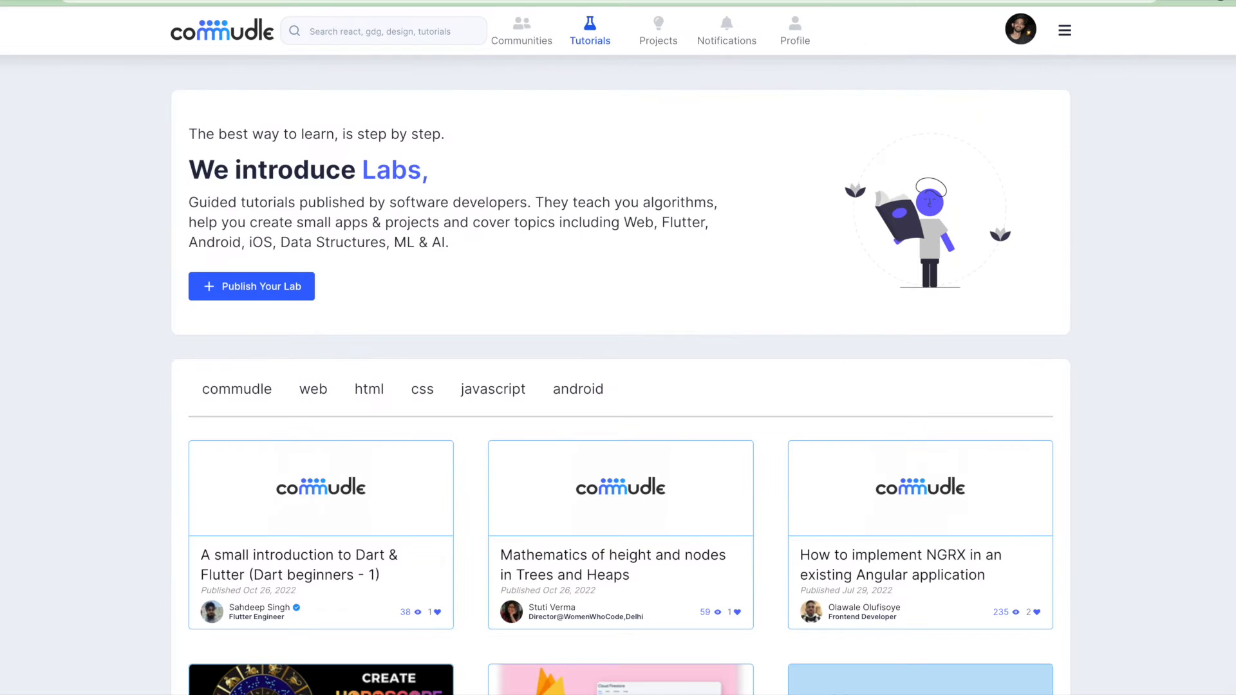
pyautogui.moveTo(469, 82)
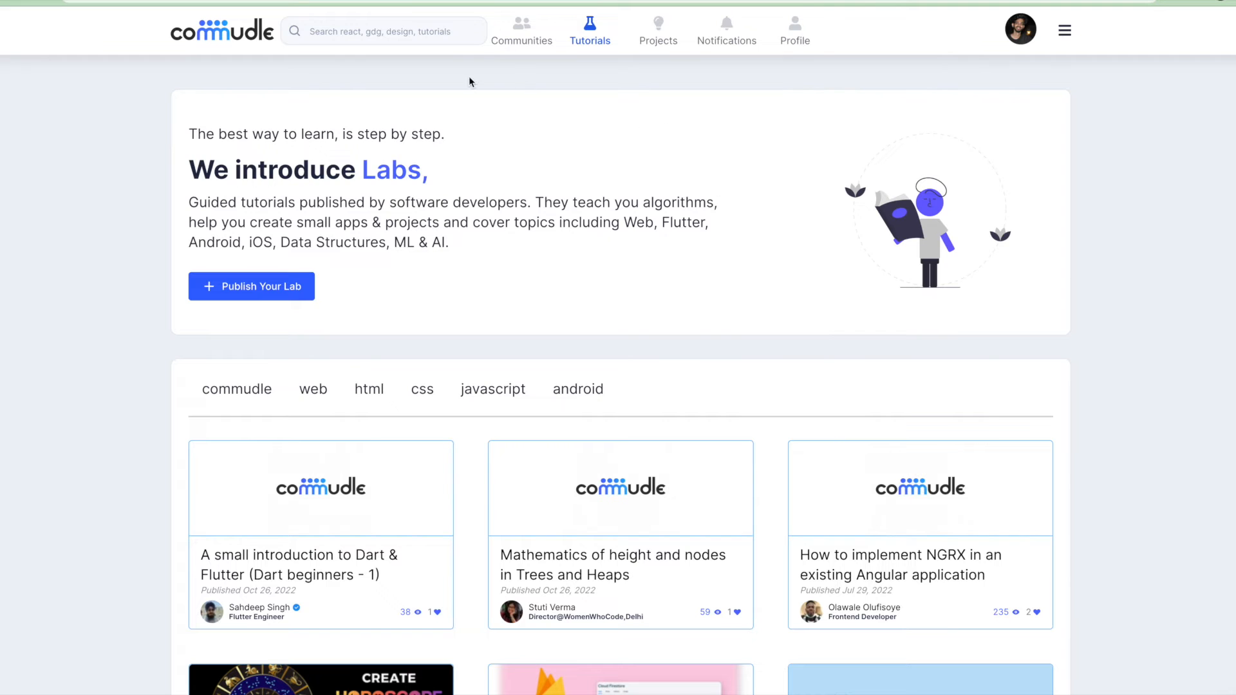
# From the Labs listing, filter the labs to the android tag.
pyautogui.click(222, 30)
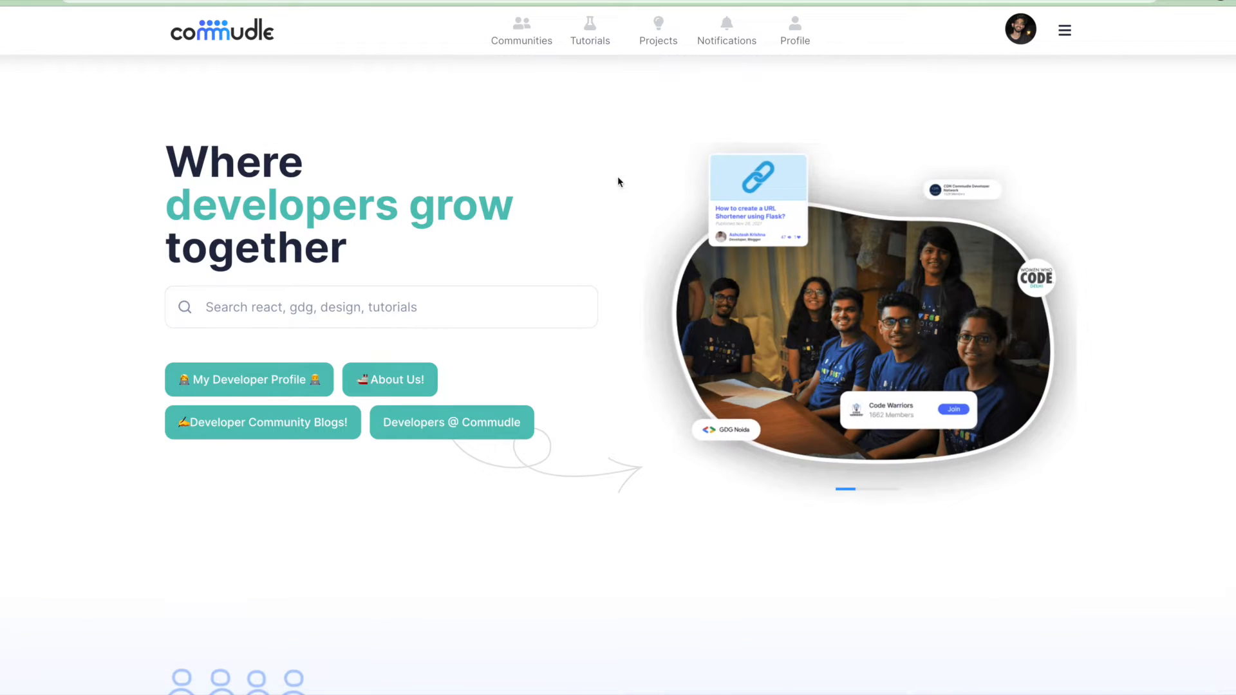
pyautogui.click(589, 31)
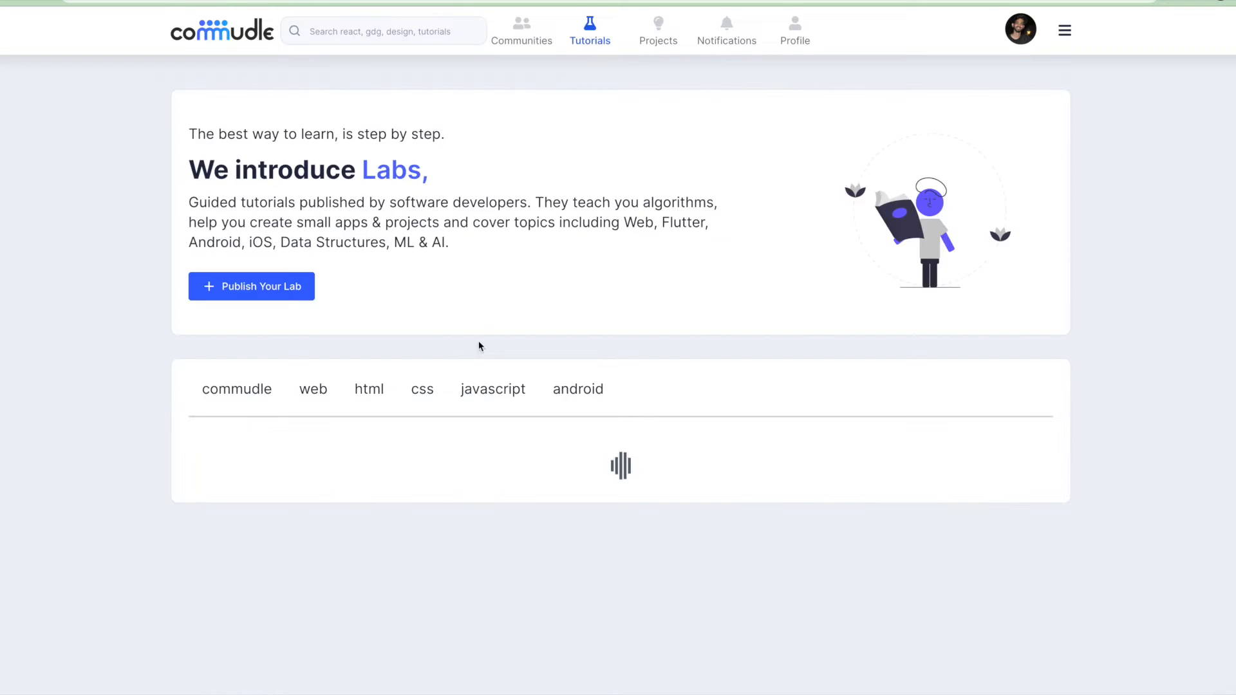
pyautogui.moveTo(472, 163)
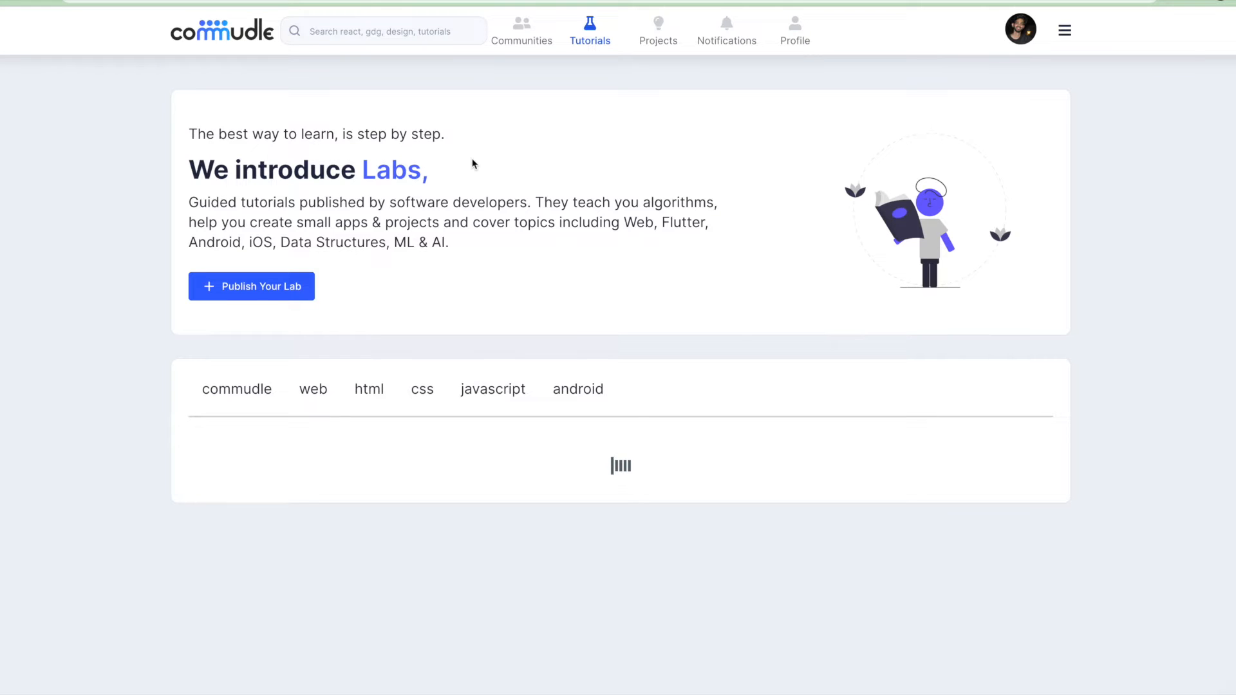
pyautogui.scroll(-3)
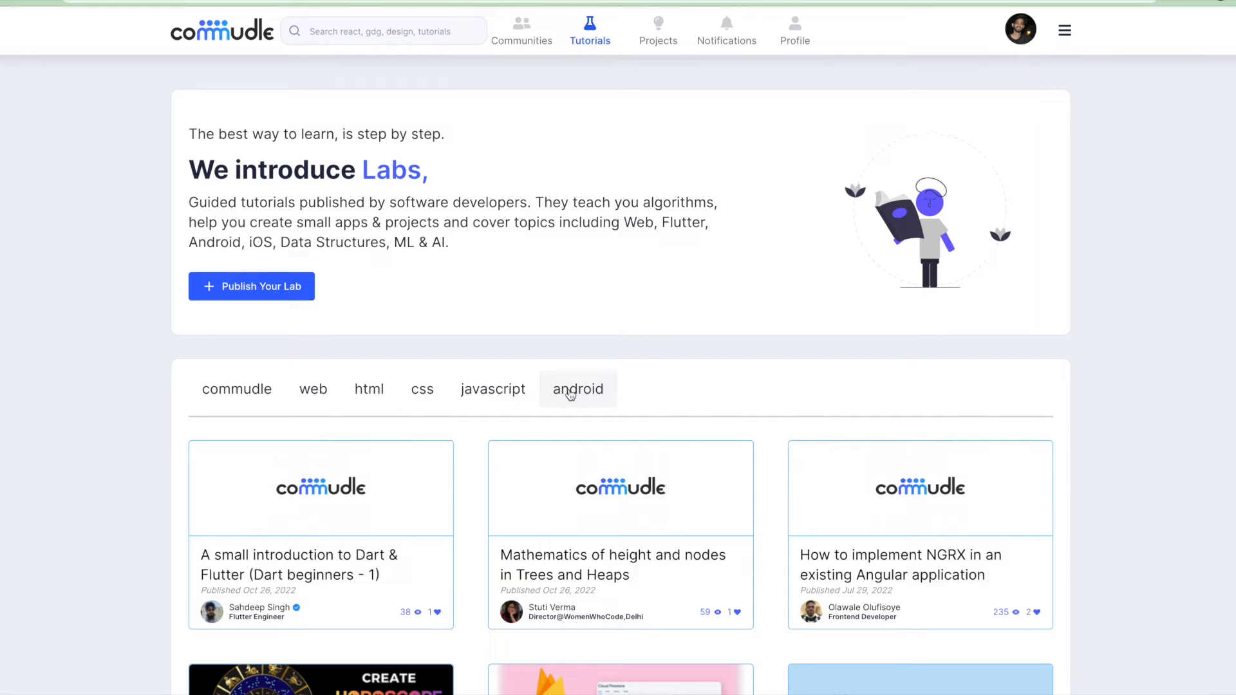
pyautogui.click(577, 389)
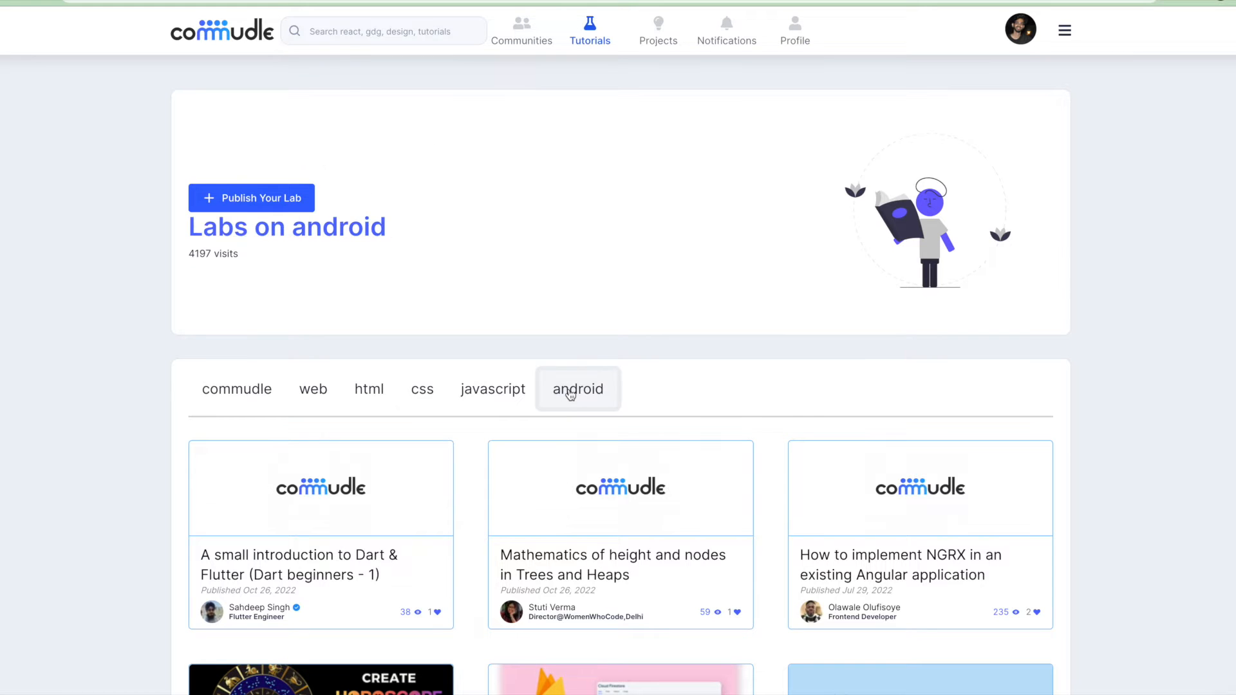
pyautogui.click(578, 389)
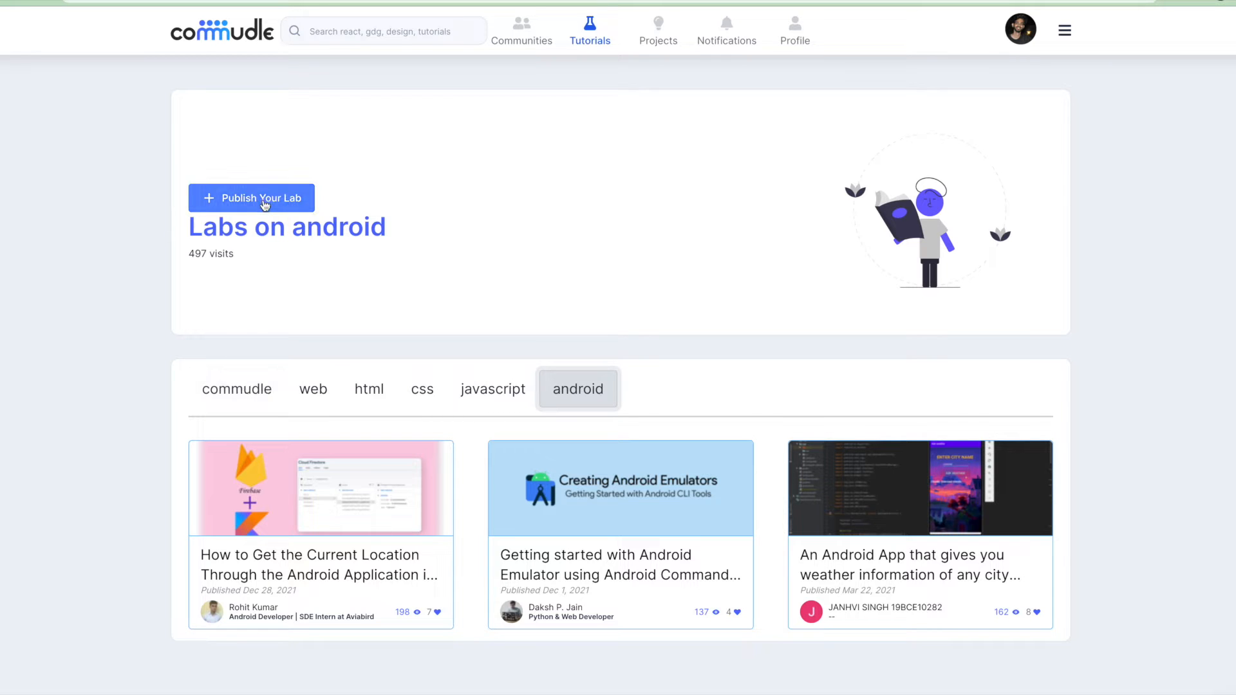
pyautogui.moveTo(276, 198)
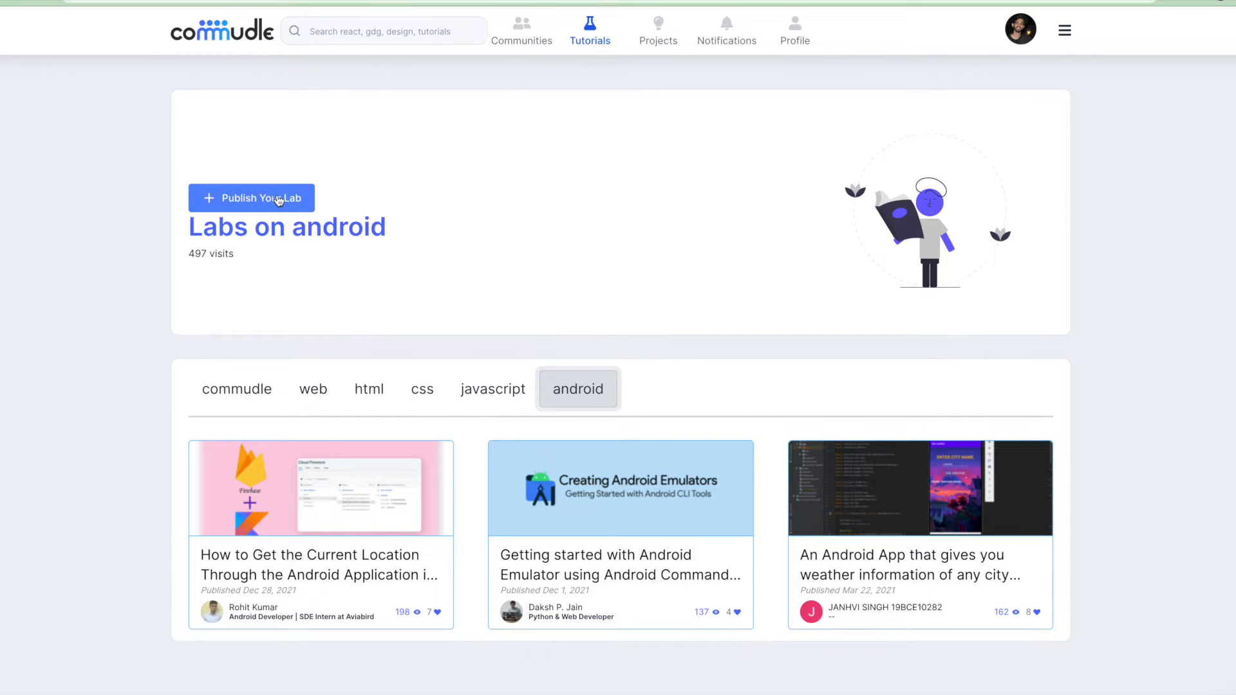
# Start publishing a new lab titled 'my first sample commudle lab'.
pyautogui.click(251, 199)
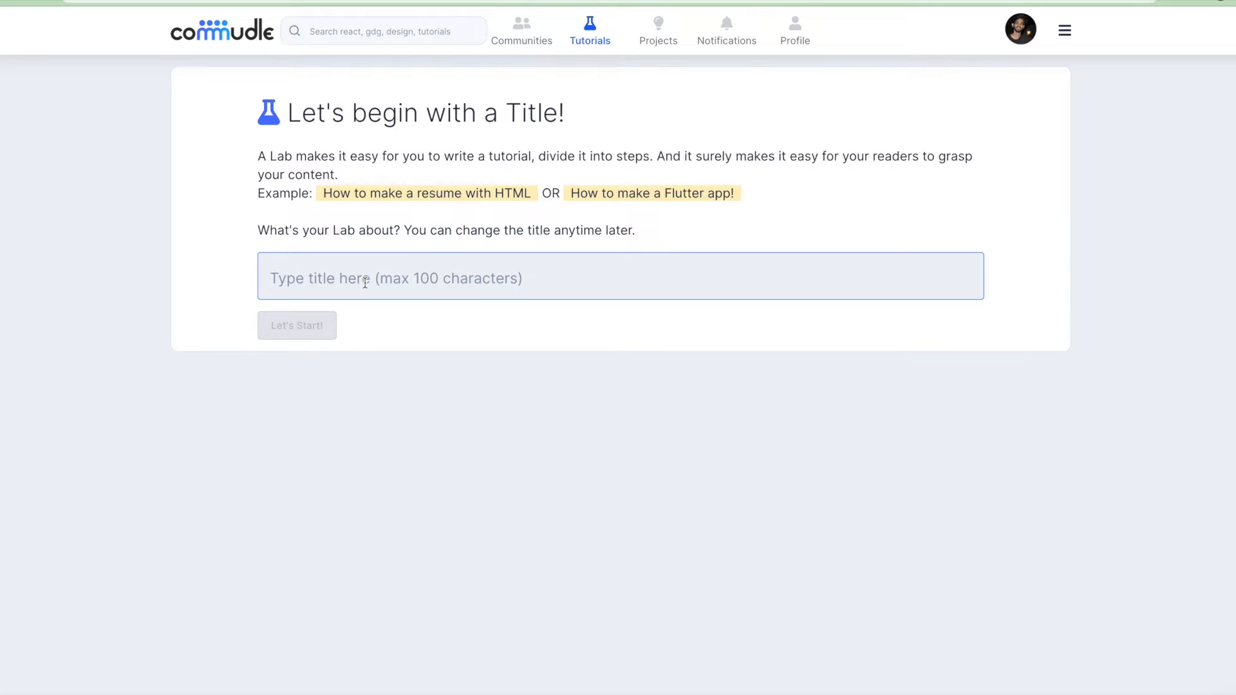
pyautogui.write('my fir')
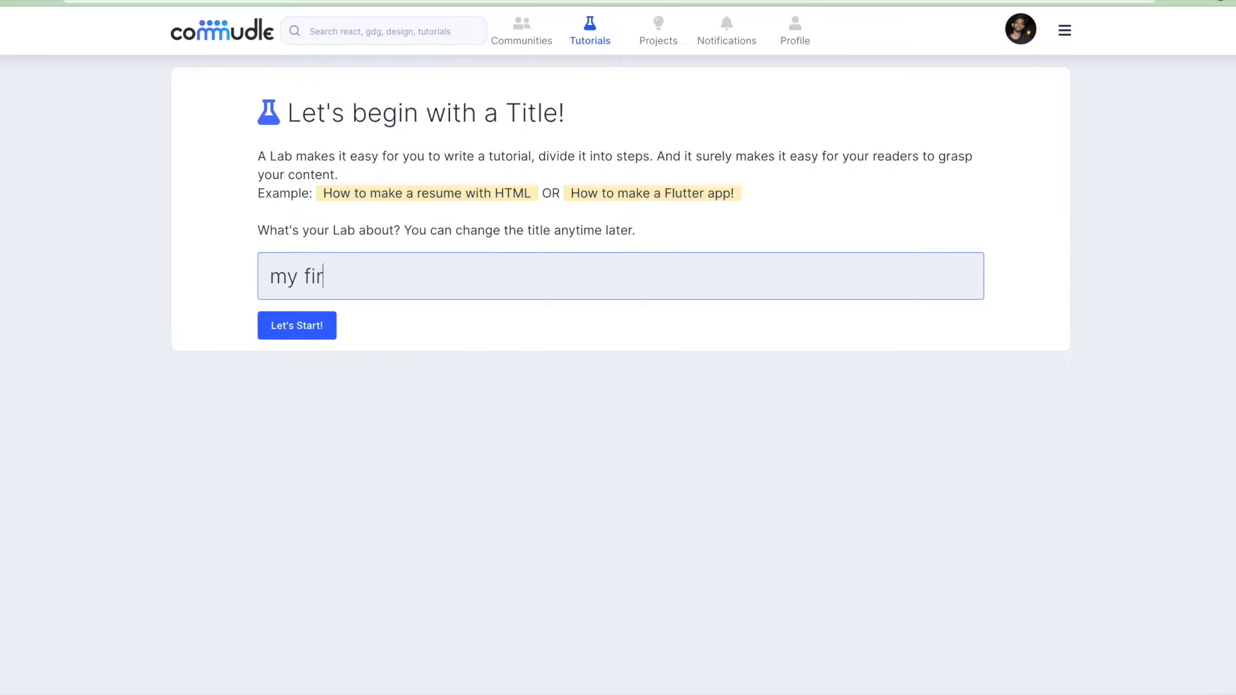
pyautogui.write('st sam')
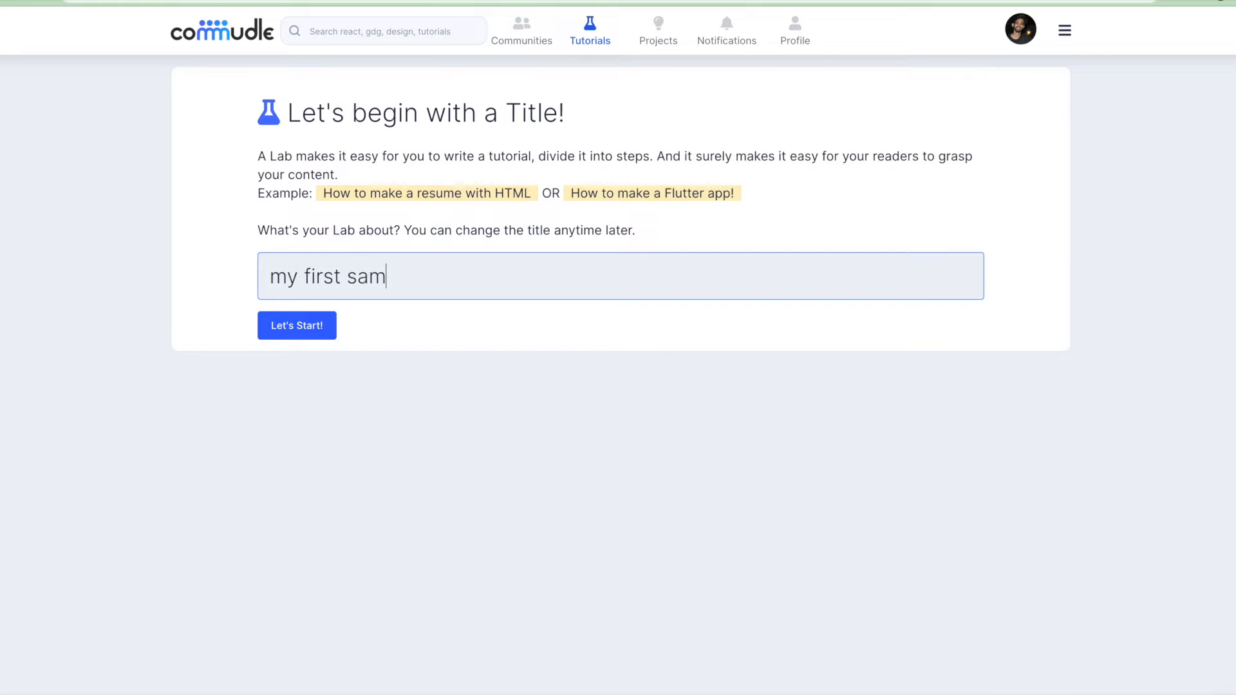
pyautogui.write('ple commu')
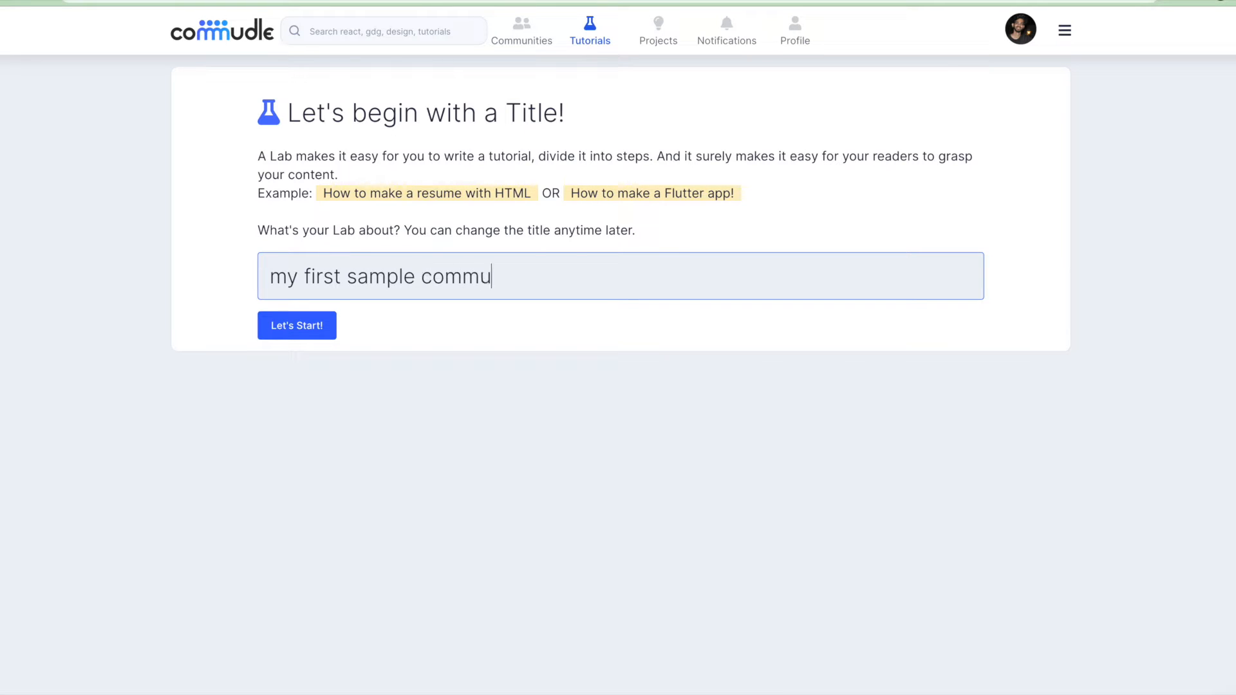
pyautogui.write('dle')
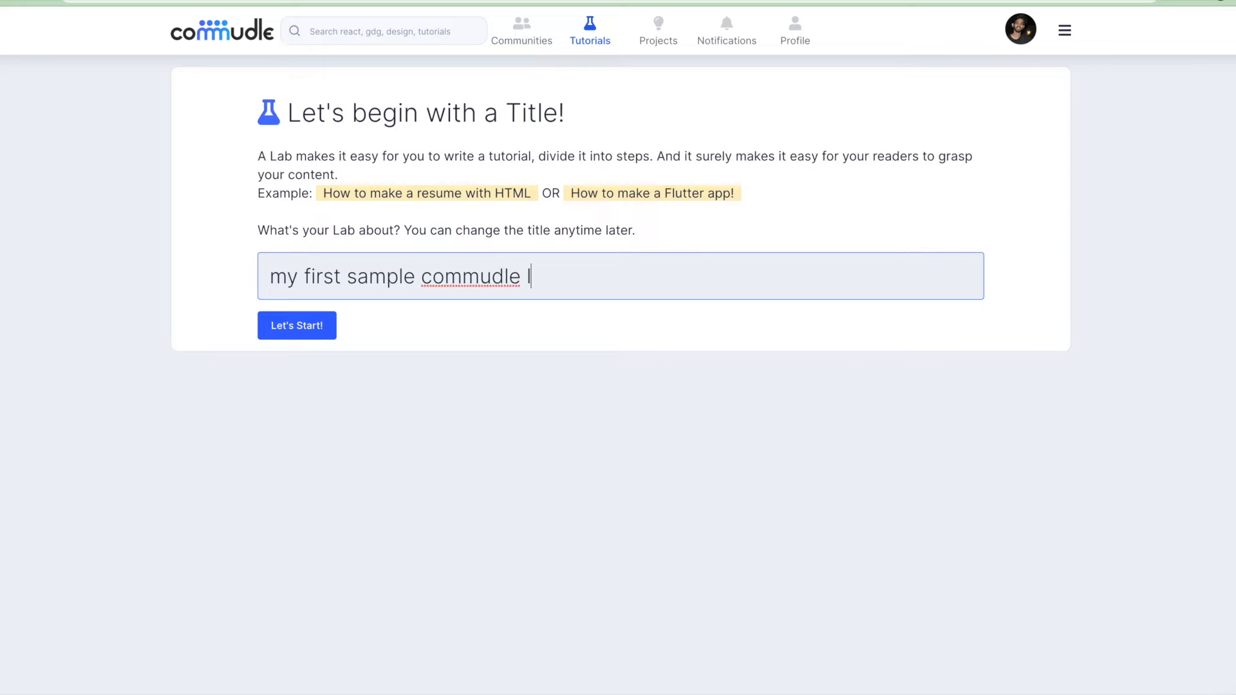
pyautogui.write('lab')
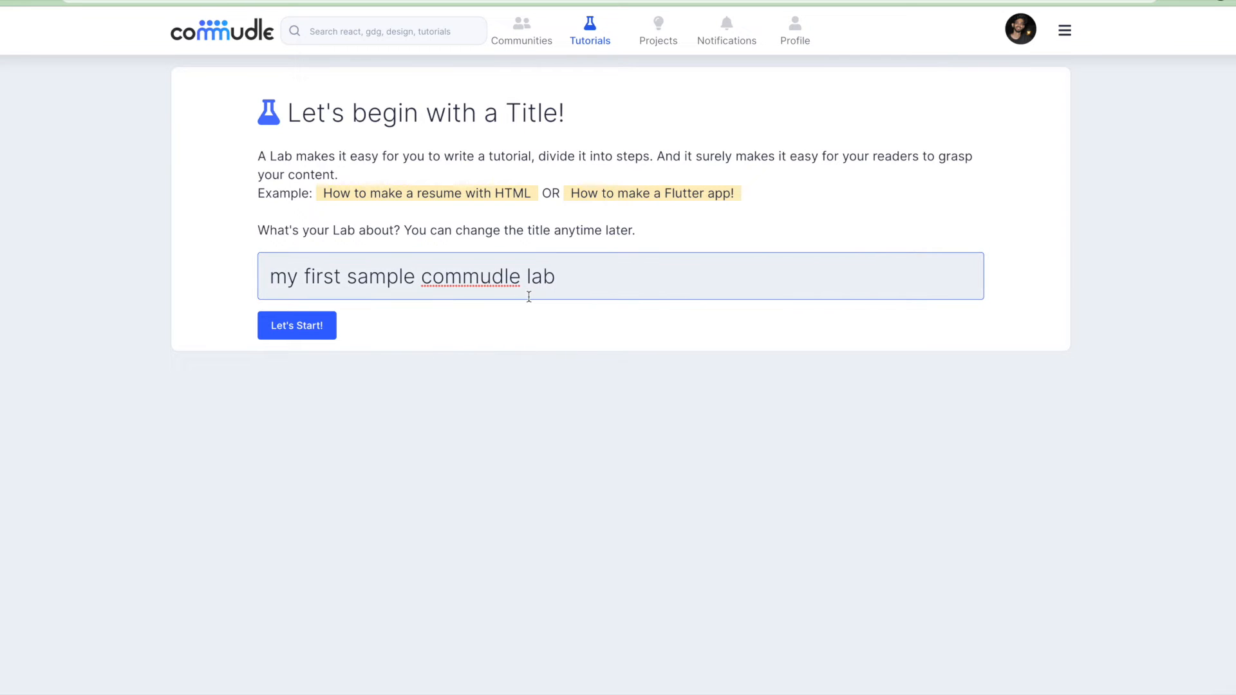
# Create the lab with Let's Start so the editor opens with the title filled in.
pyautogui.click(296, 324)
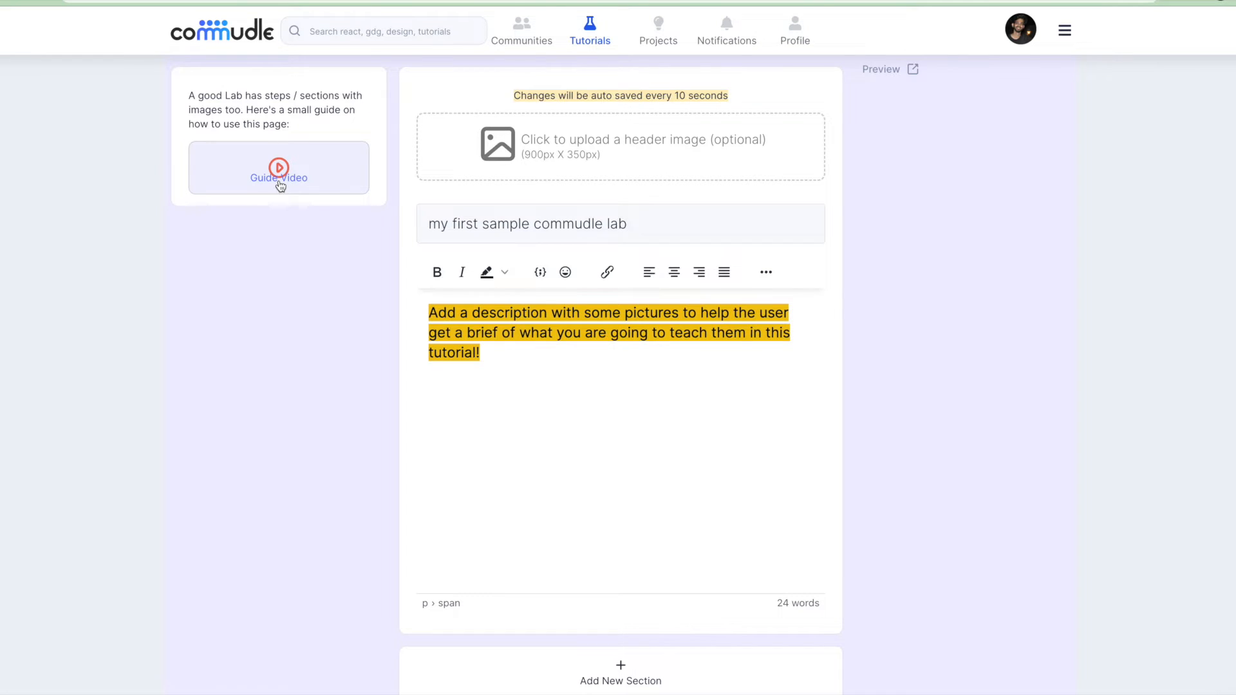
pyautogui.moveTo(690, 145)
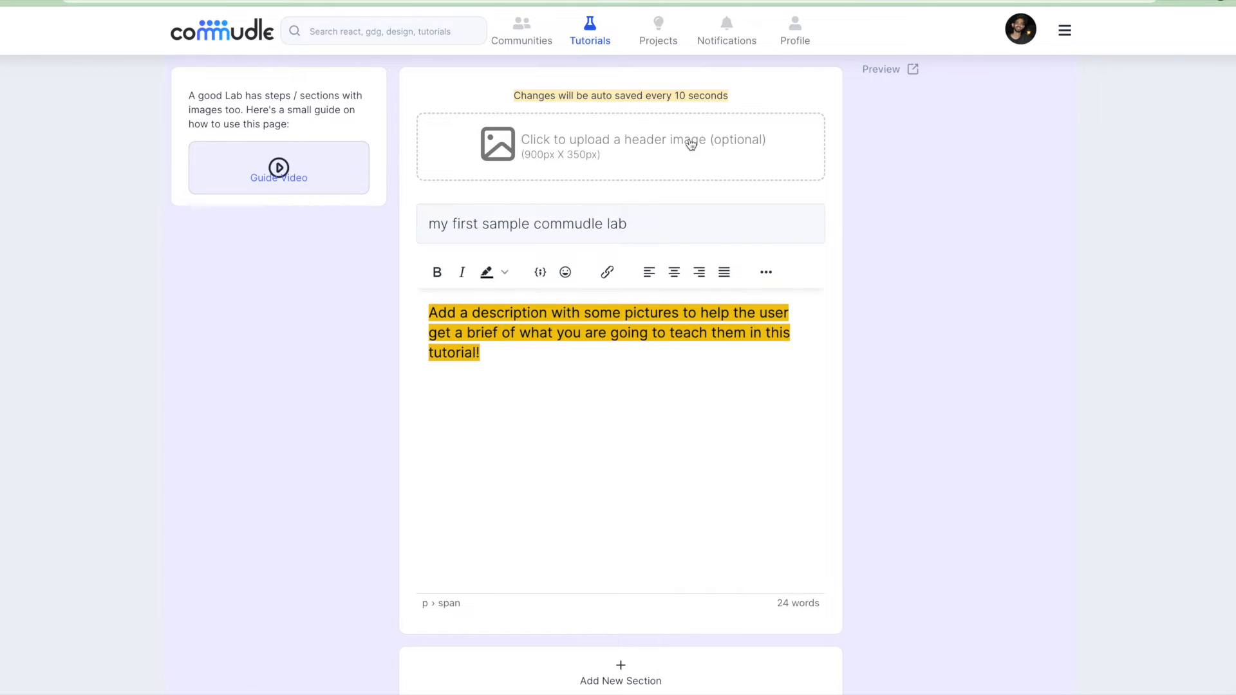
# Upload preview.png as the lab's header image.
pyautogui.click(619, 145)
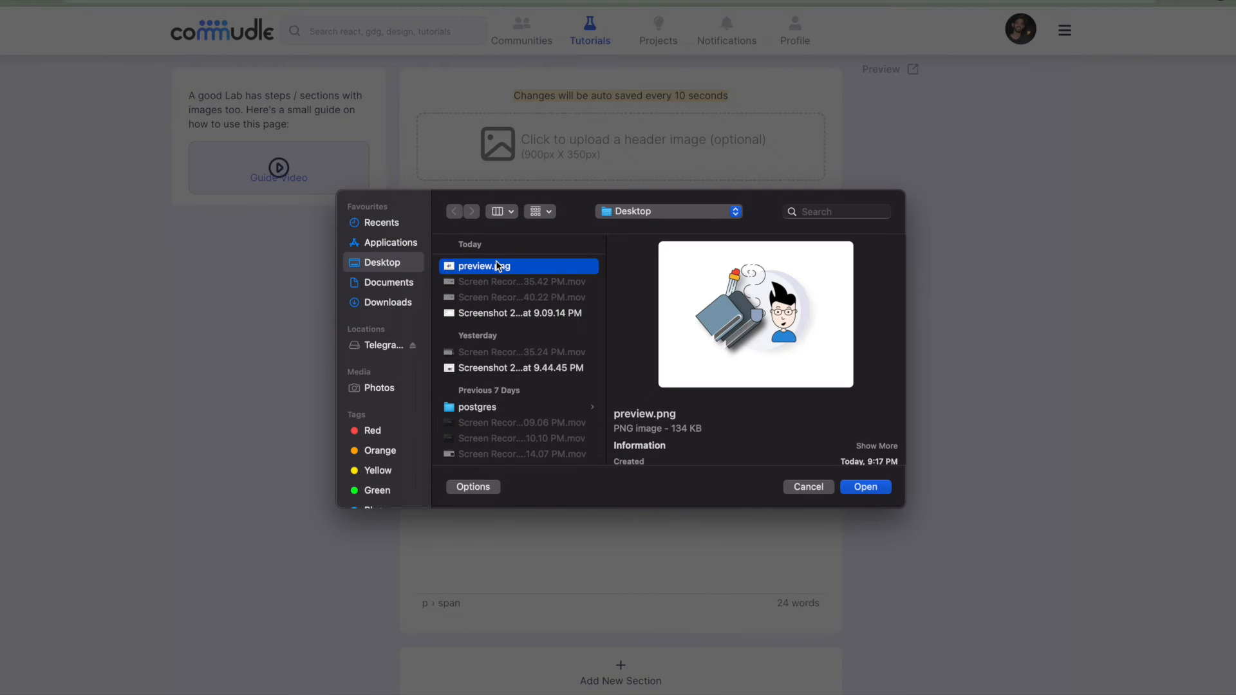
pyautogui.click(864, 486)
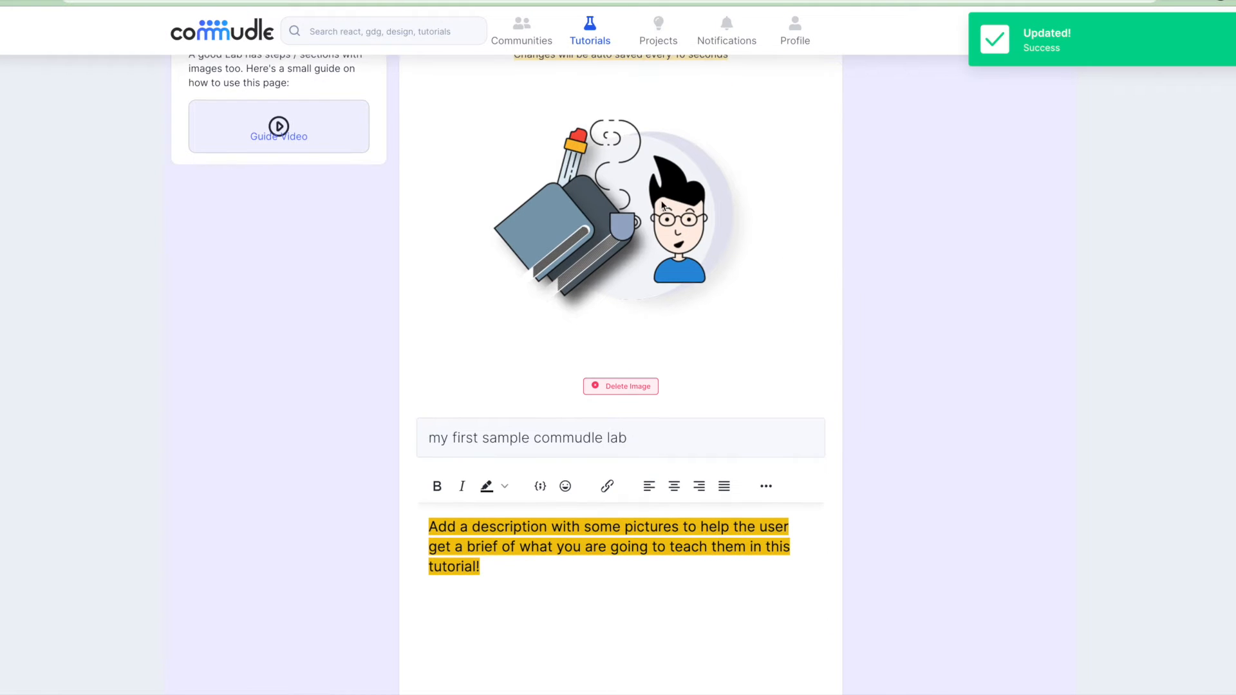
pyautogui.scroll(-3)
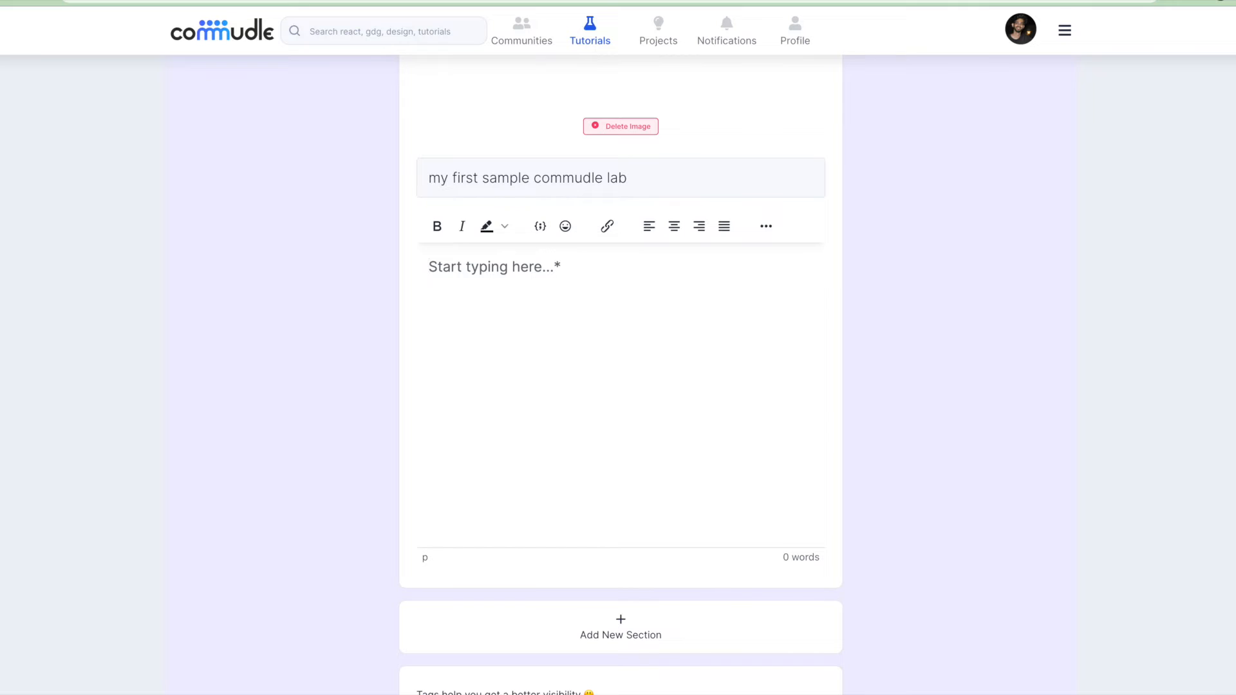
# Enter the description 'my sample lab description', trying right-align and bold before reverting to left-aligned plain text.
pyautogui.write('my')
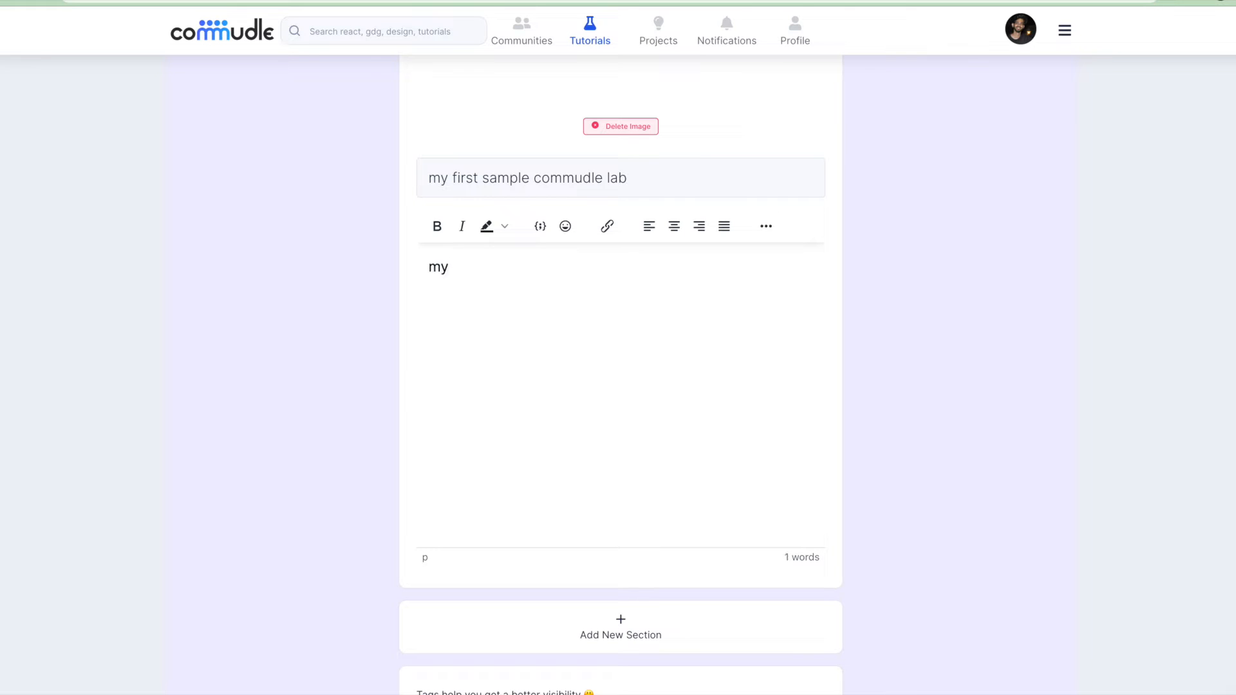
pyautogui.write('sample lab')
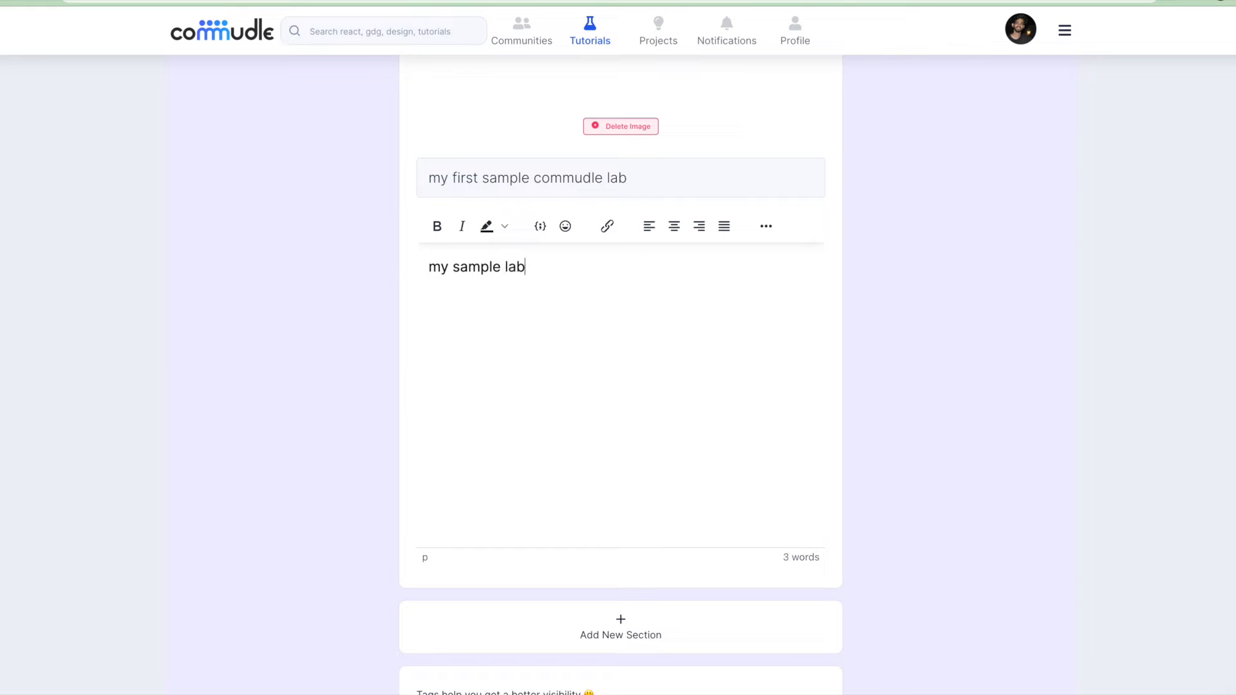
pyautogui.write('description')
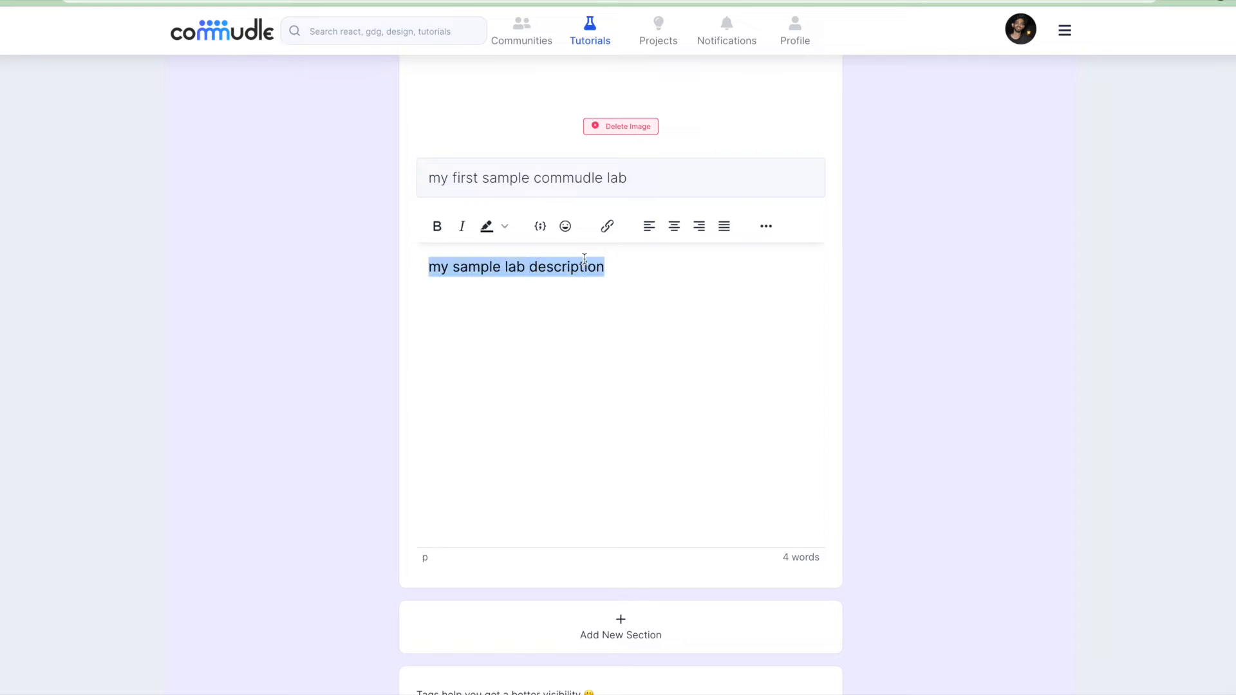
pyautogui.click(698, 227)
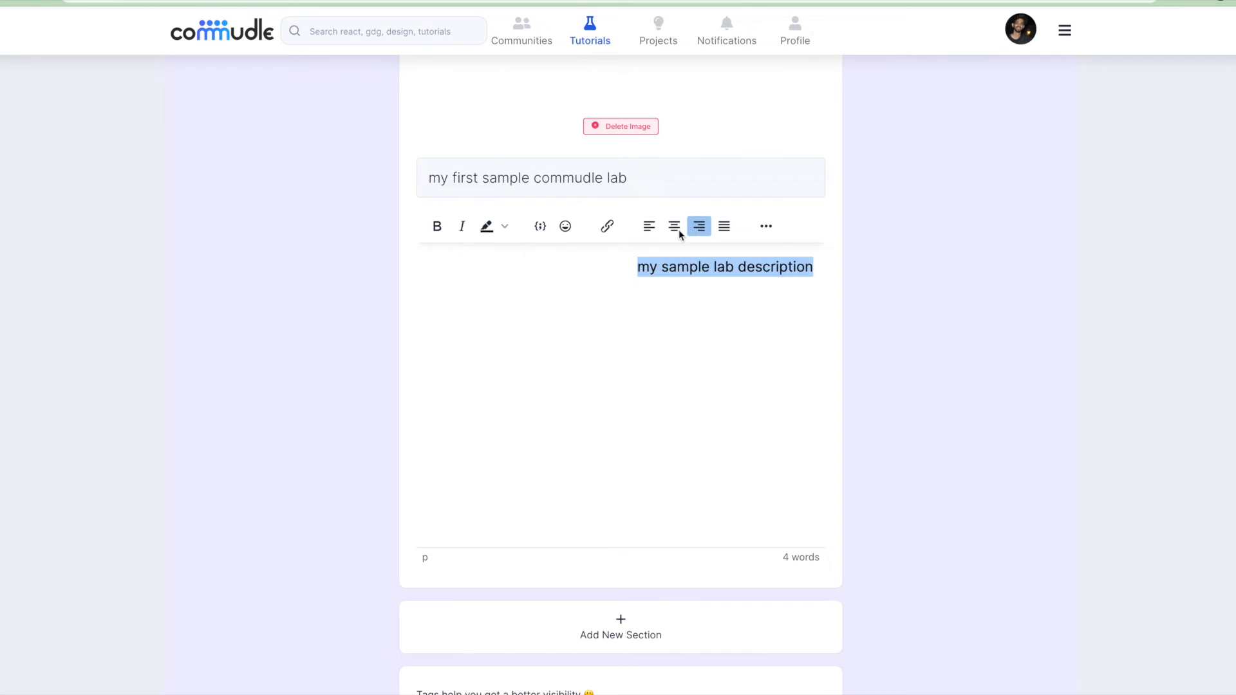
pyautogui.click(437, 227)
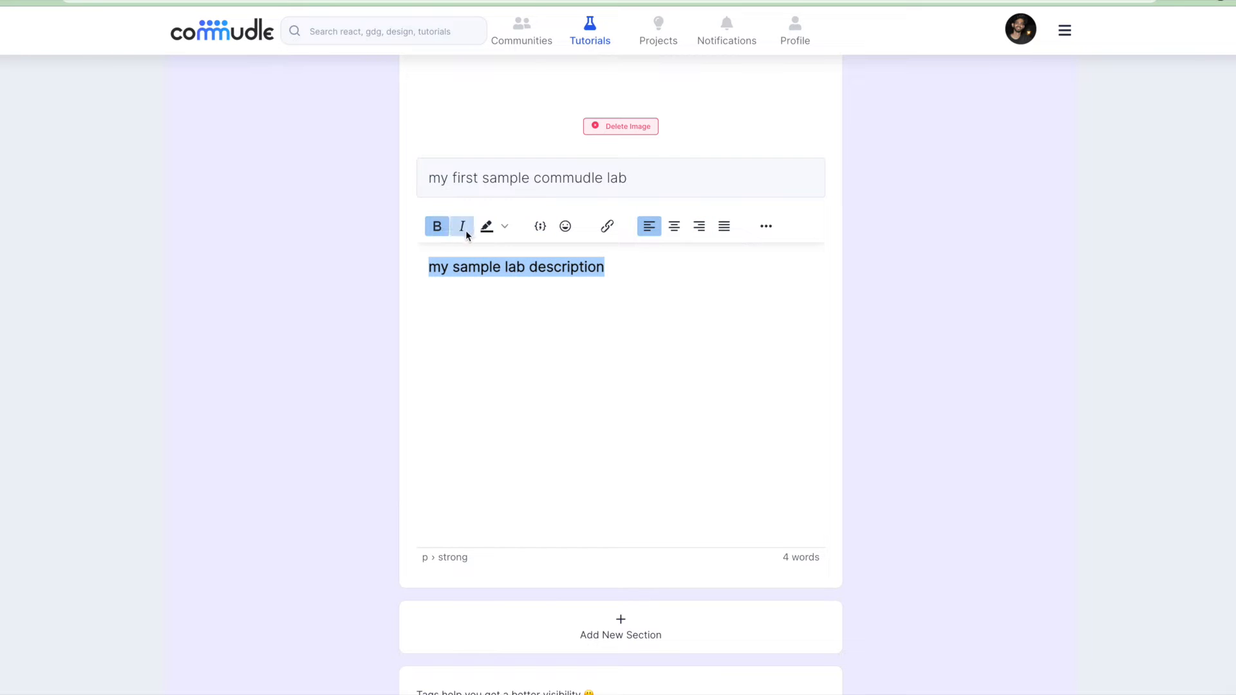
pyautogui.click(436, 226)
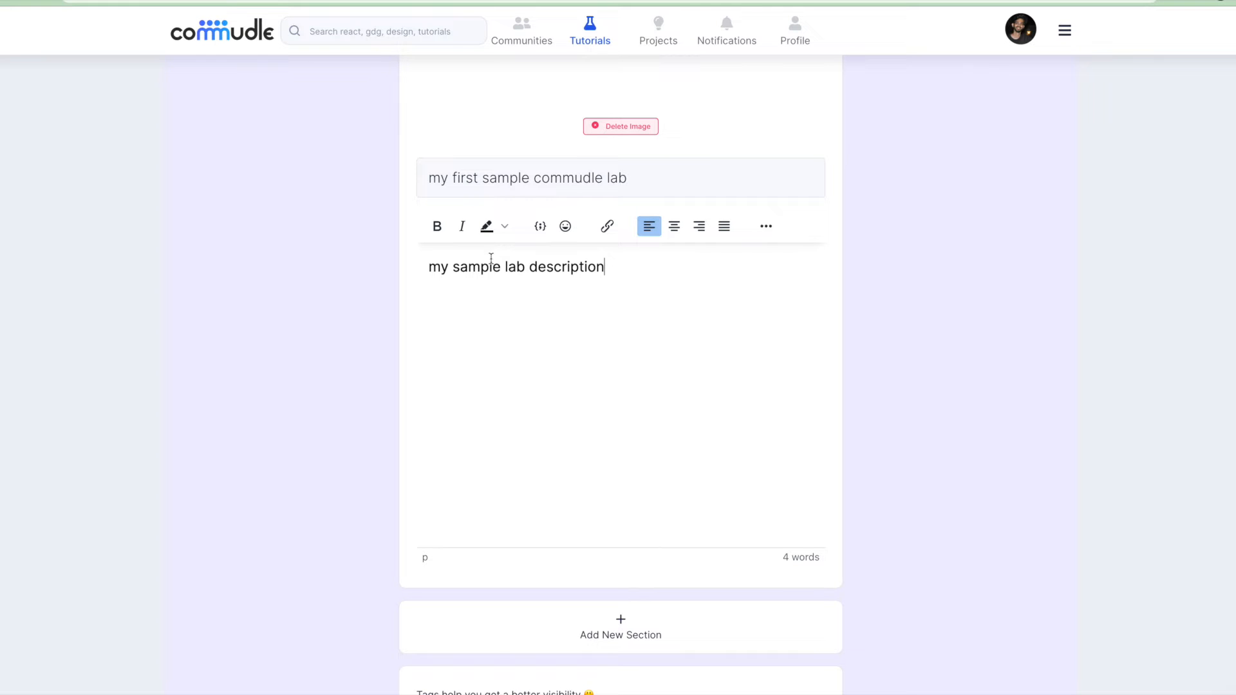
pyautogui.moveTo(596, 312)
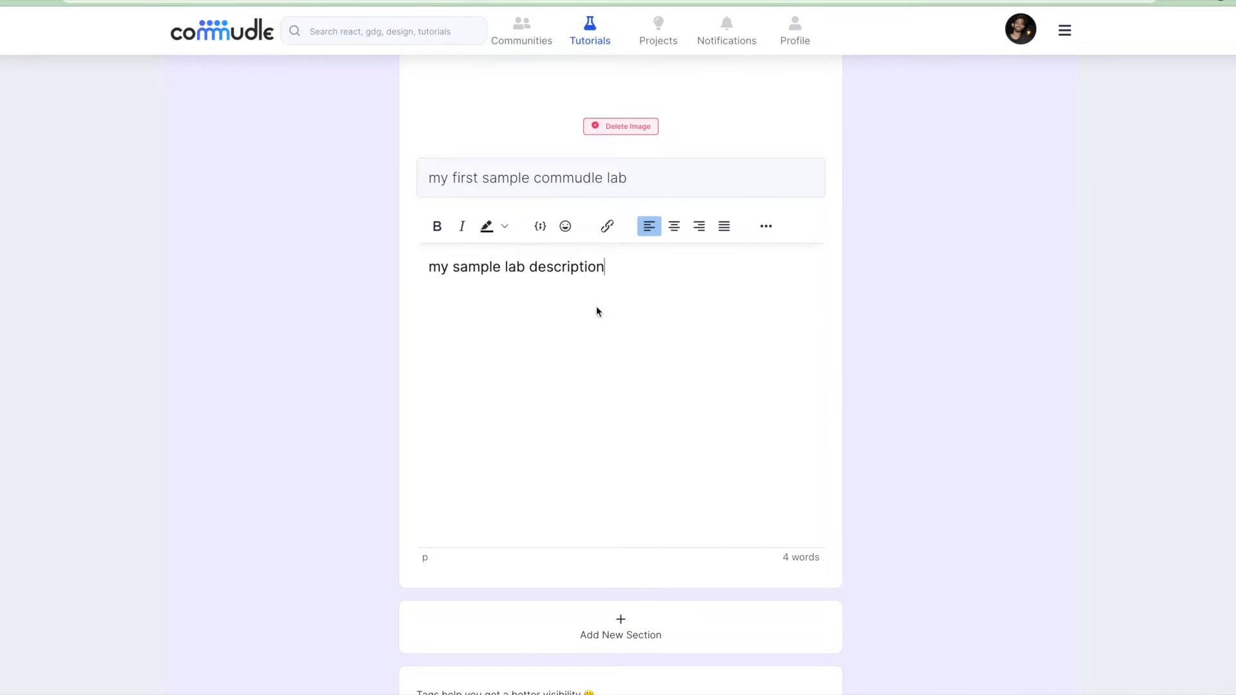
pyautogui.scroll(-3)
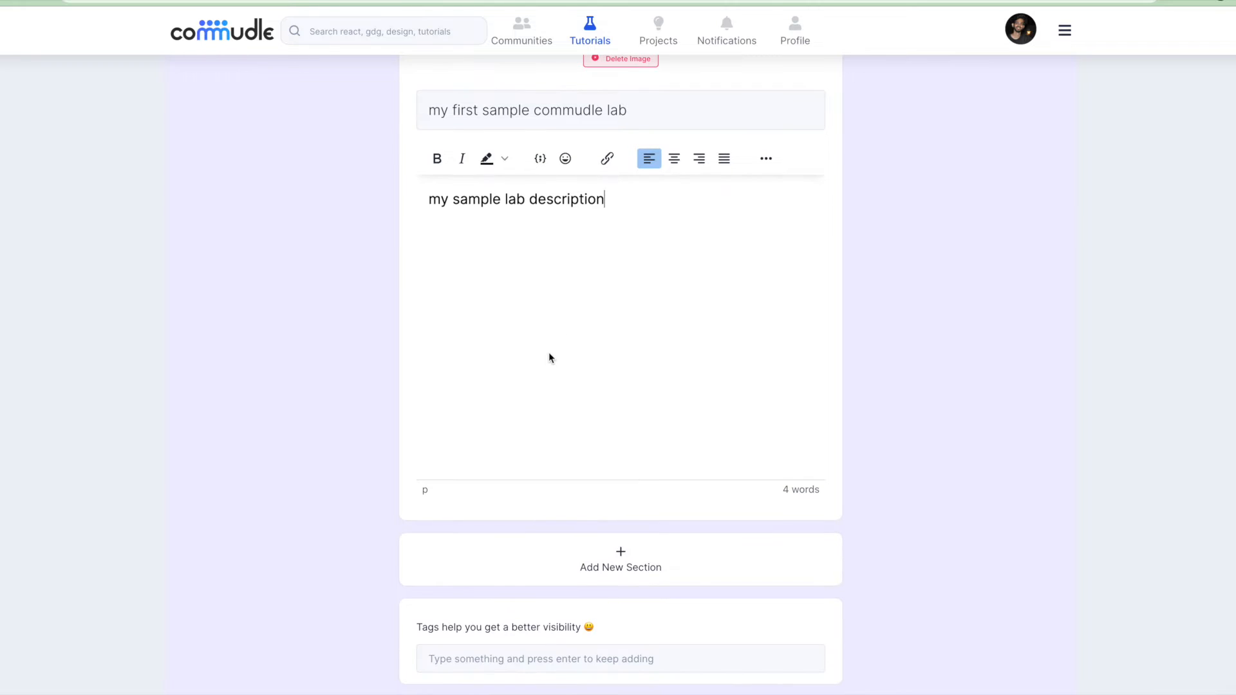
pyautogui.moveTo(517, 378)
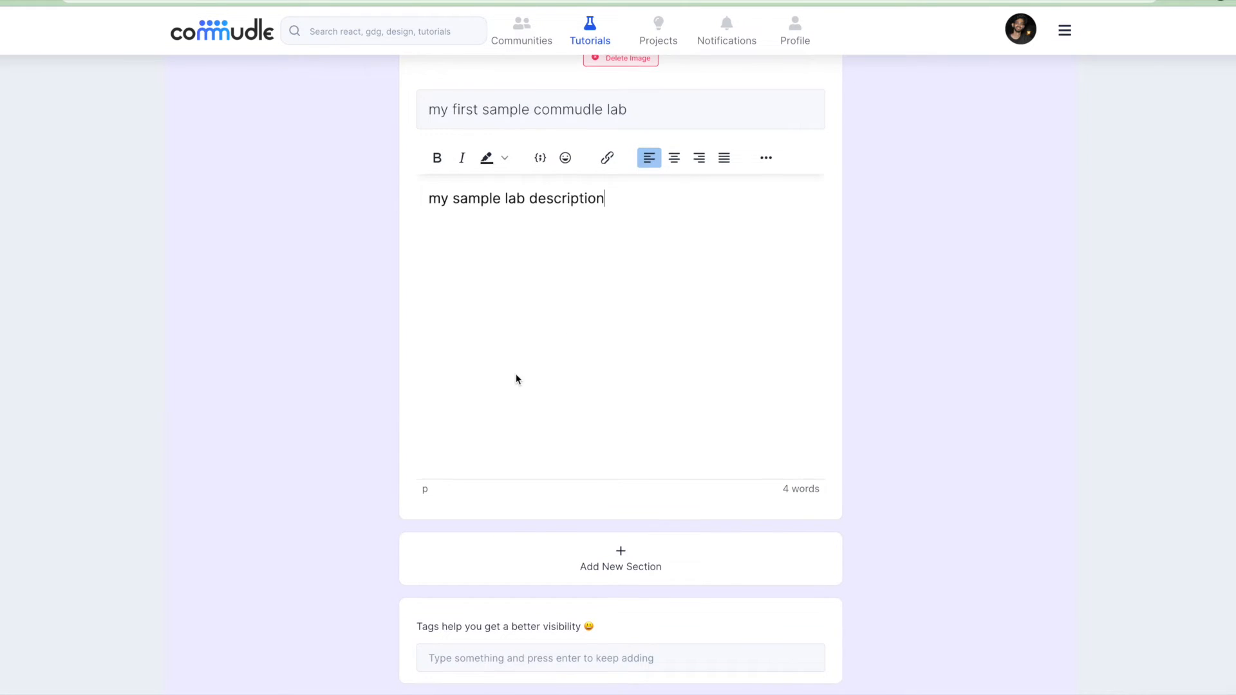
pyautogui.scroll(-3)
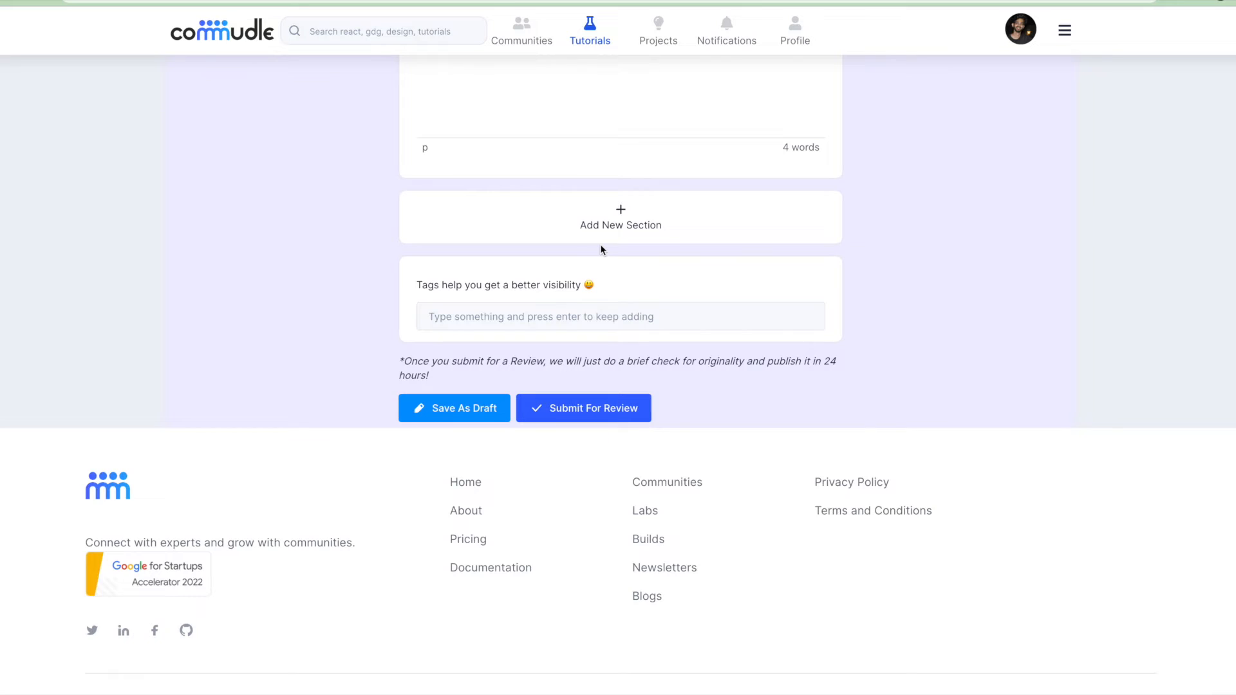
# Add an introduction section with the body 'this is my introduction'.
pyautogui.click(620, 217)
pyautogui.write('introductio')
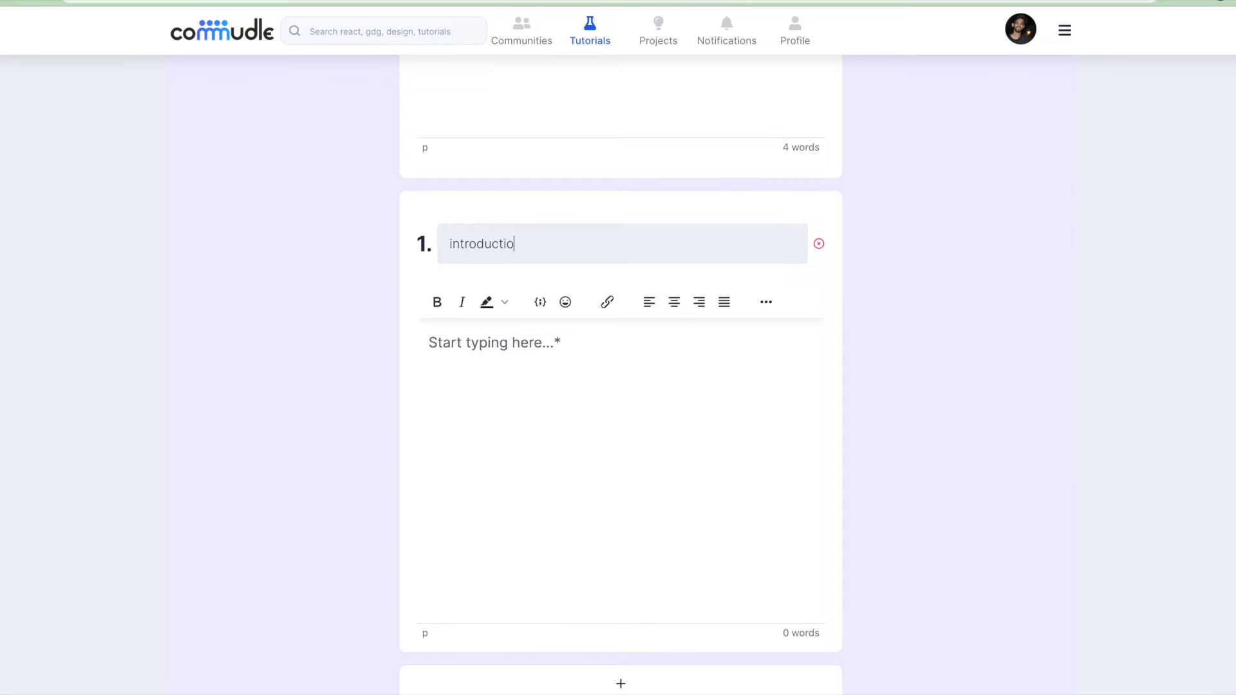
pyautogui.write('this')
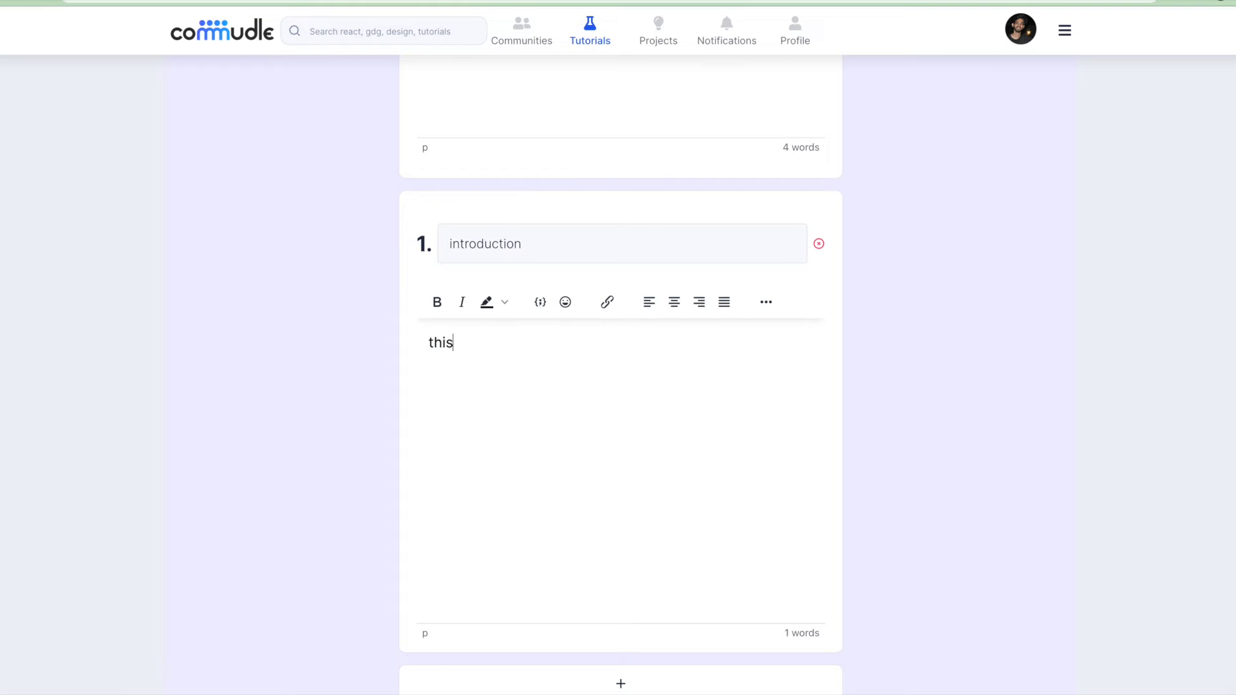
pyautogui.write('is my i')
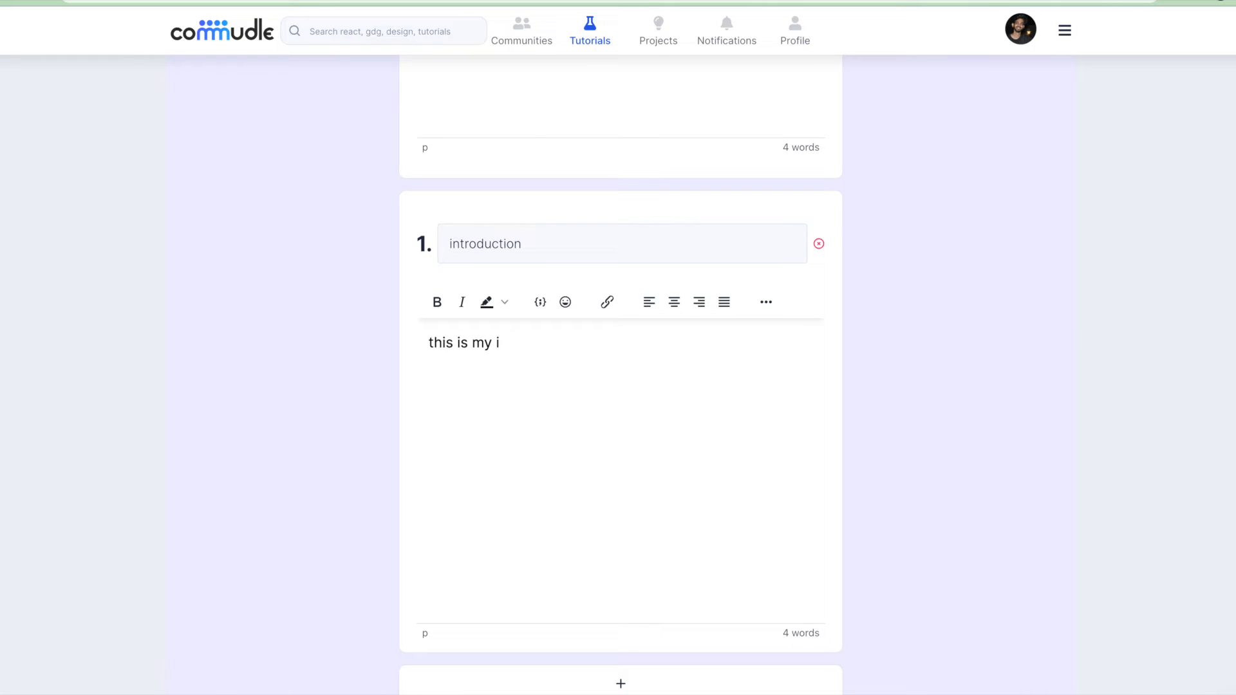
pyautogui.write('ntroduction to commudl')
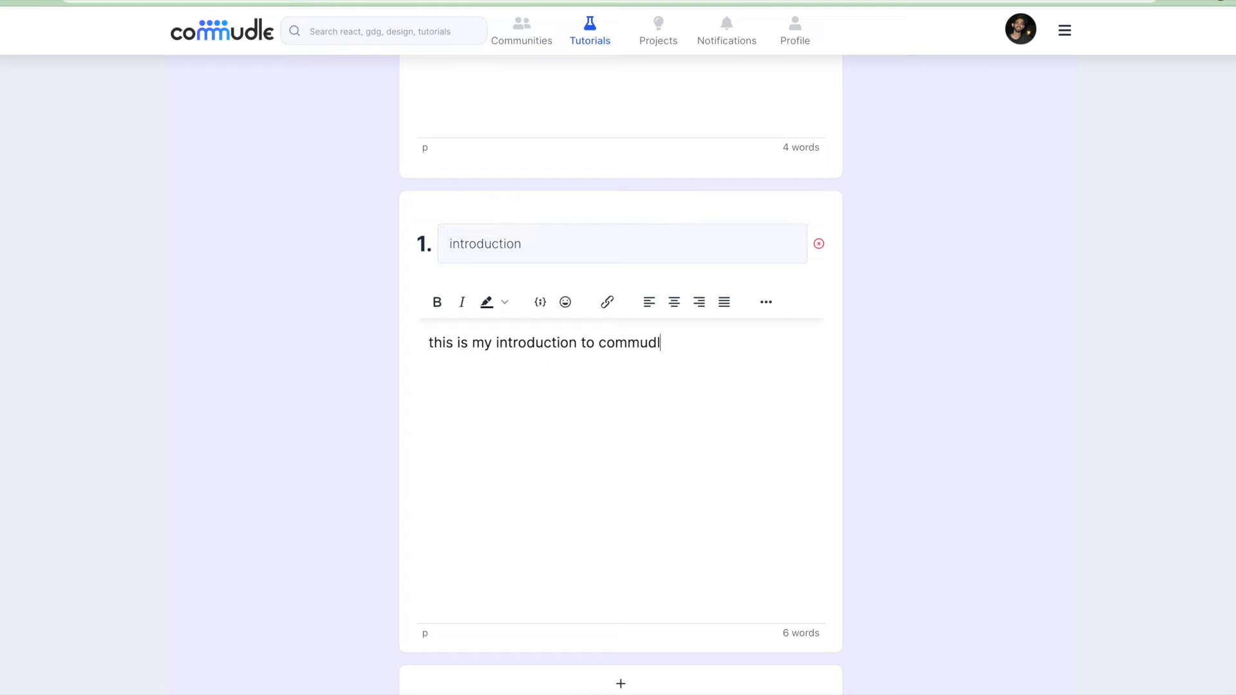
pyautogui.scroll(-3)
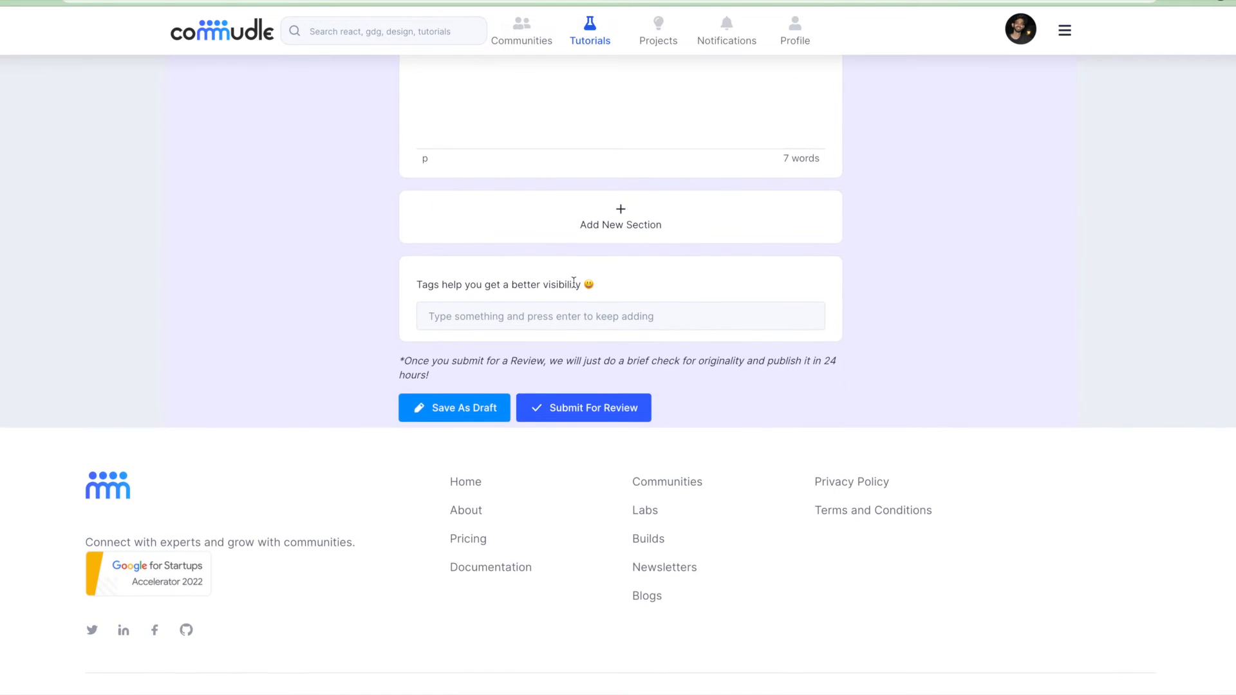
# Add a 'codebase' section containing #include<iostream.h> formatted as code.
pyautogui.click(620, 217)
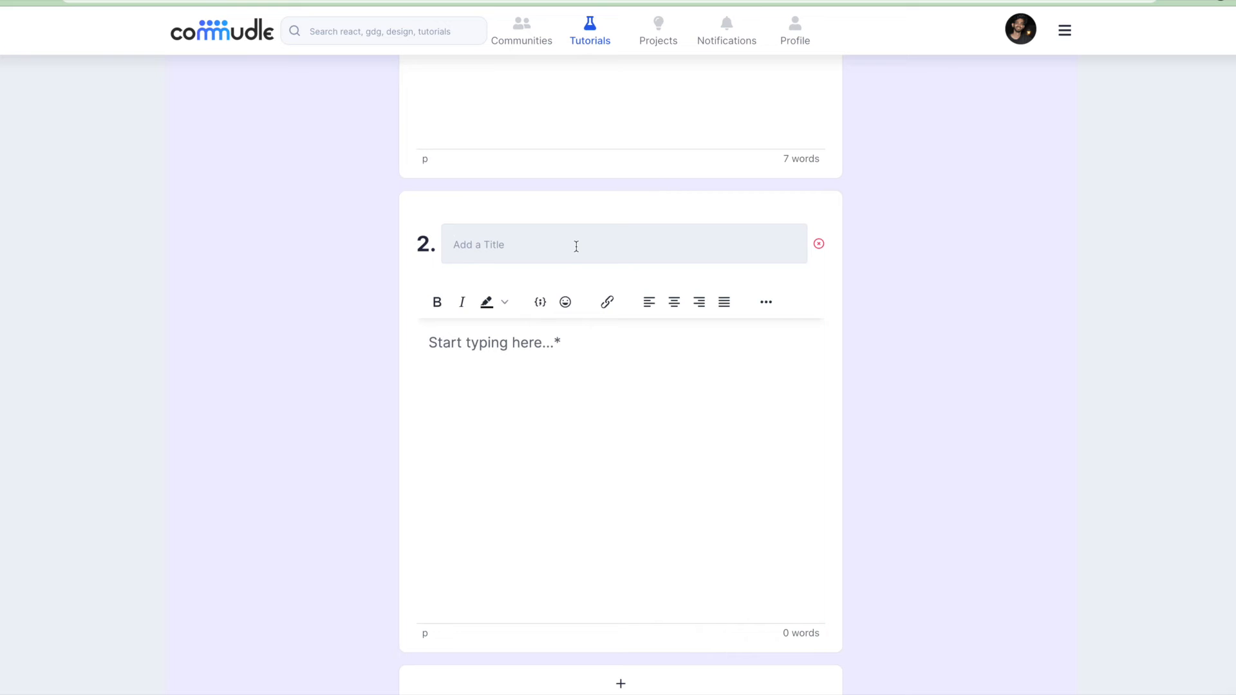
pyautogui.write('codebase')
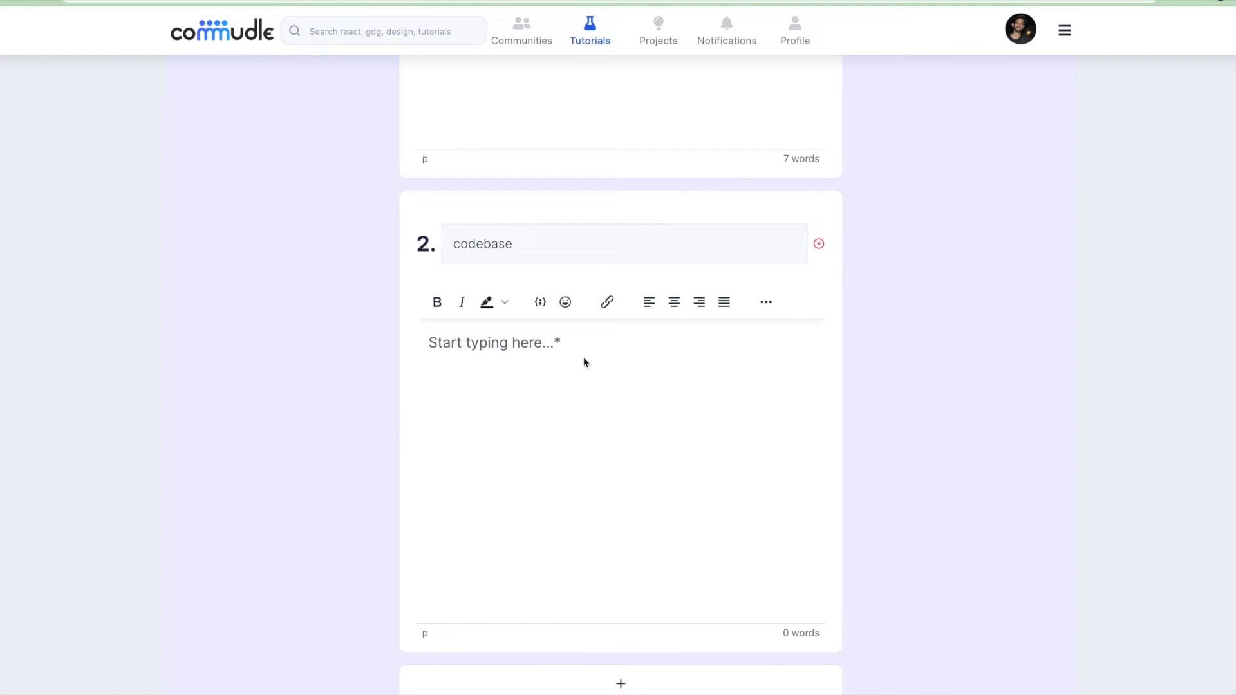
pyautogui.write('#incl')
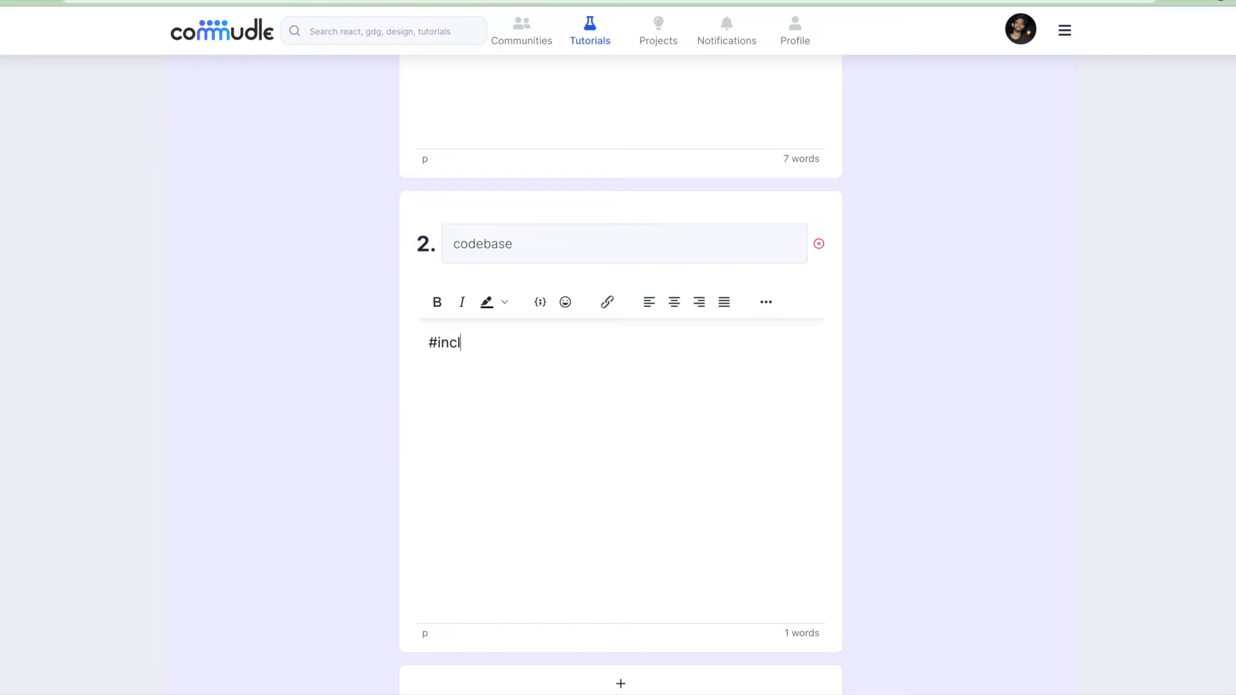
pyautogui.write('ude<iostr')
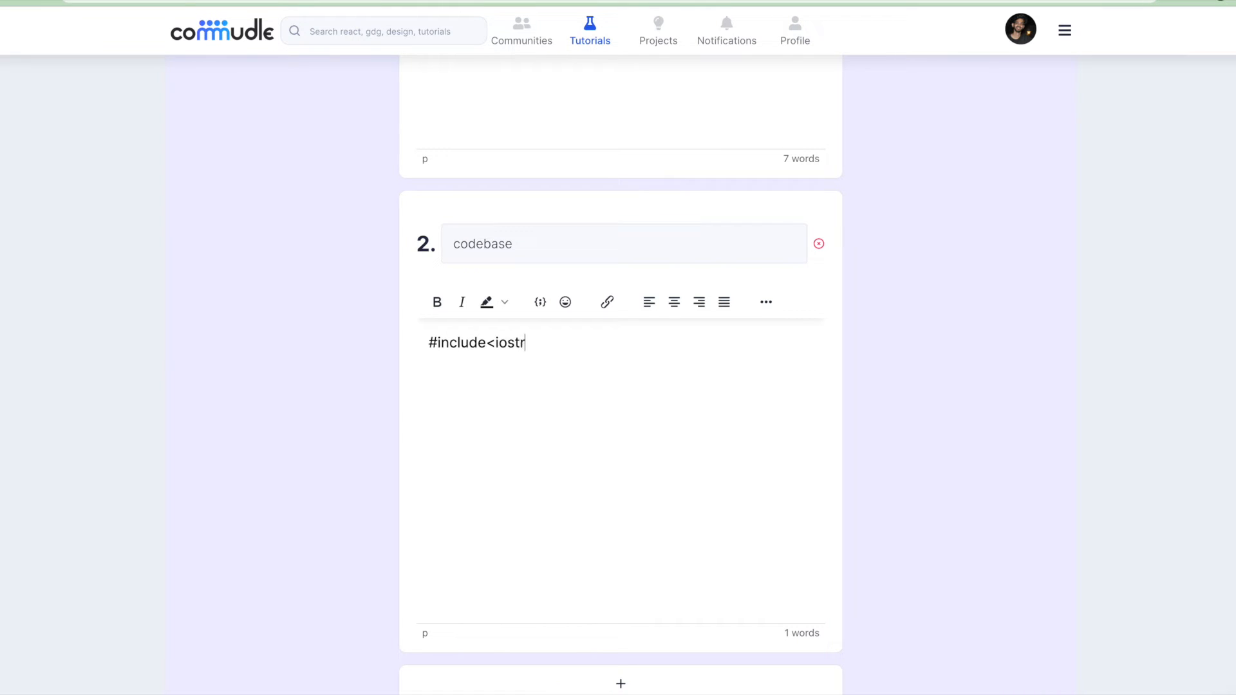
pyautogui.write('eam.h>')
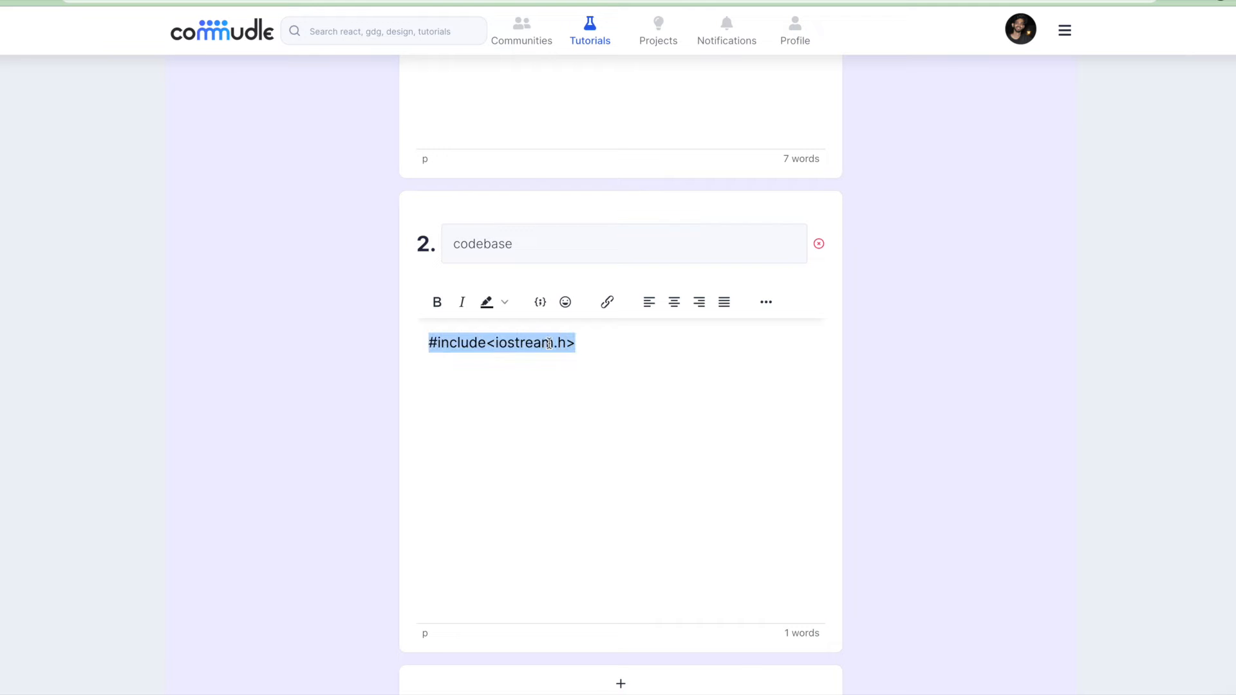
pyautogui.click(540, 301)
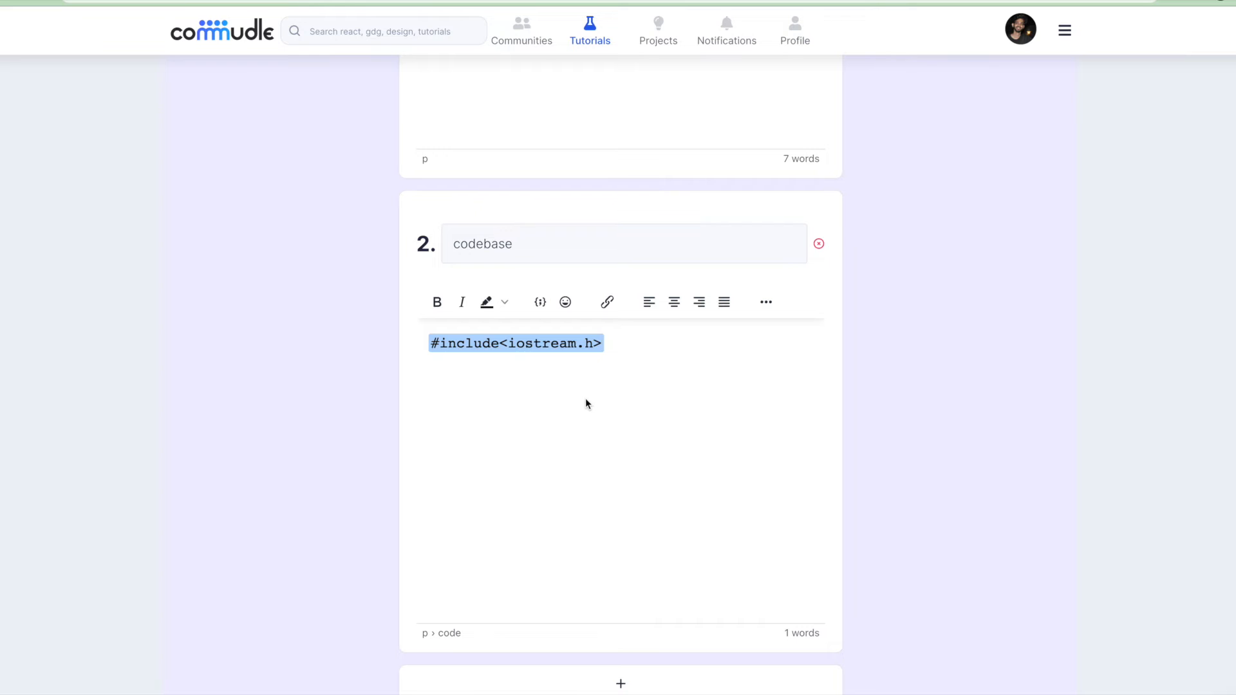
pyautogui.moveTo(590, 408)
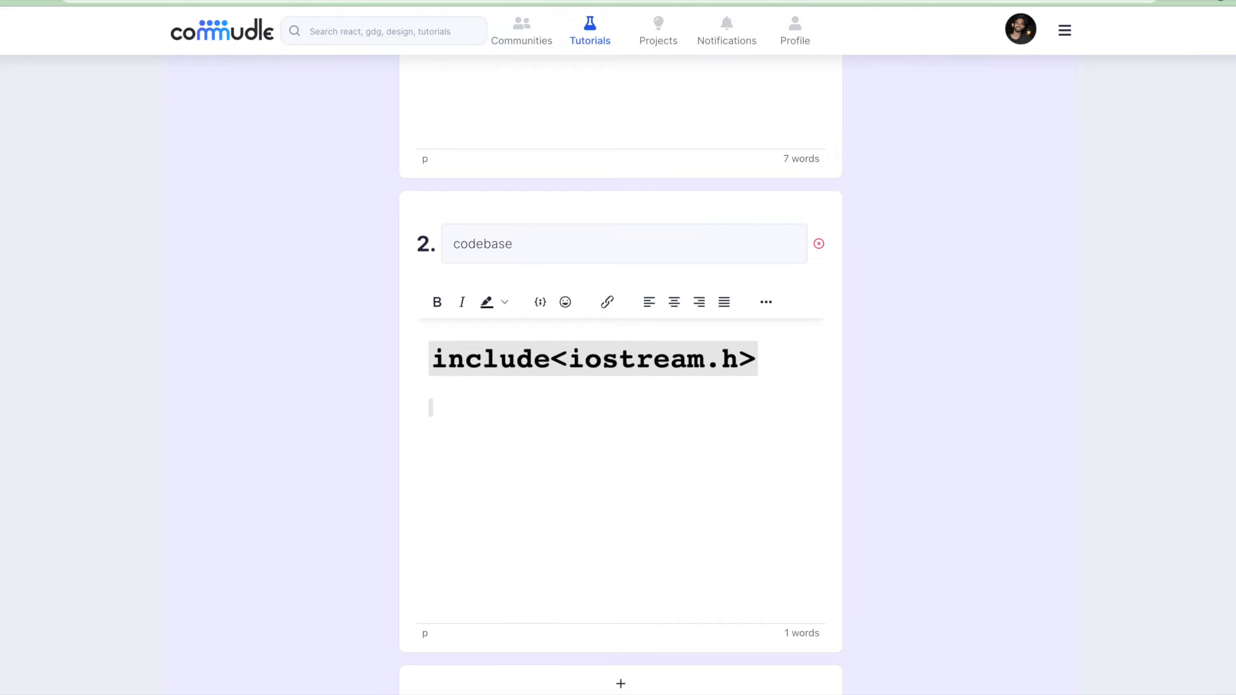
# Add a 'Click Here' line below the include line.
pyautogui.write('Click H')
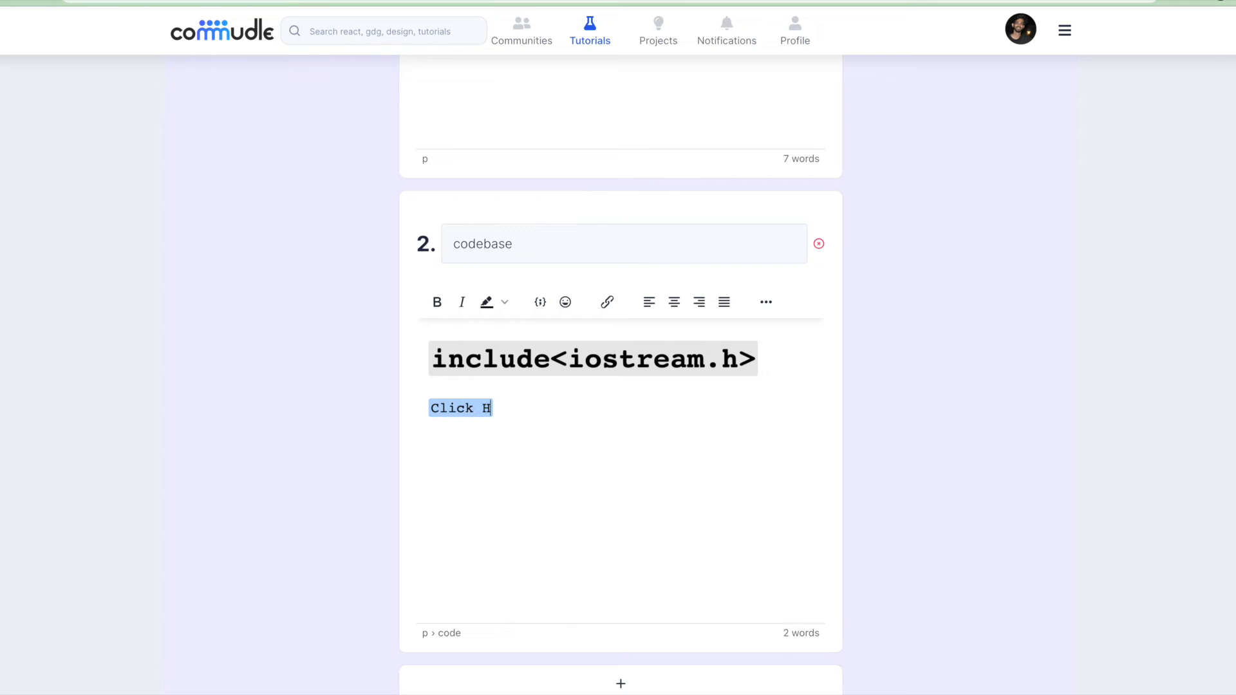
pyautogui.write('ere')
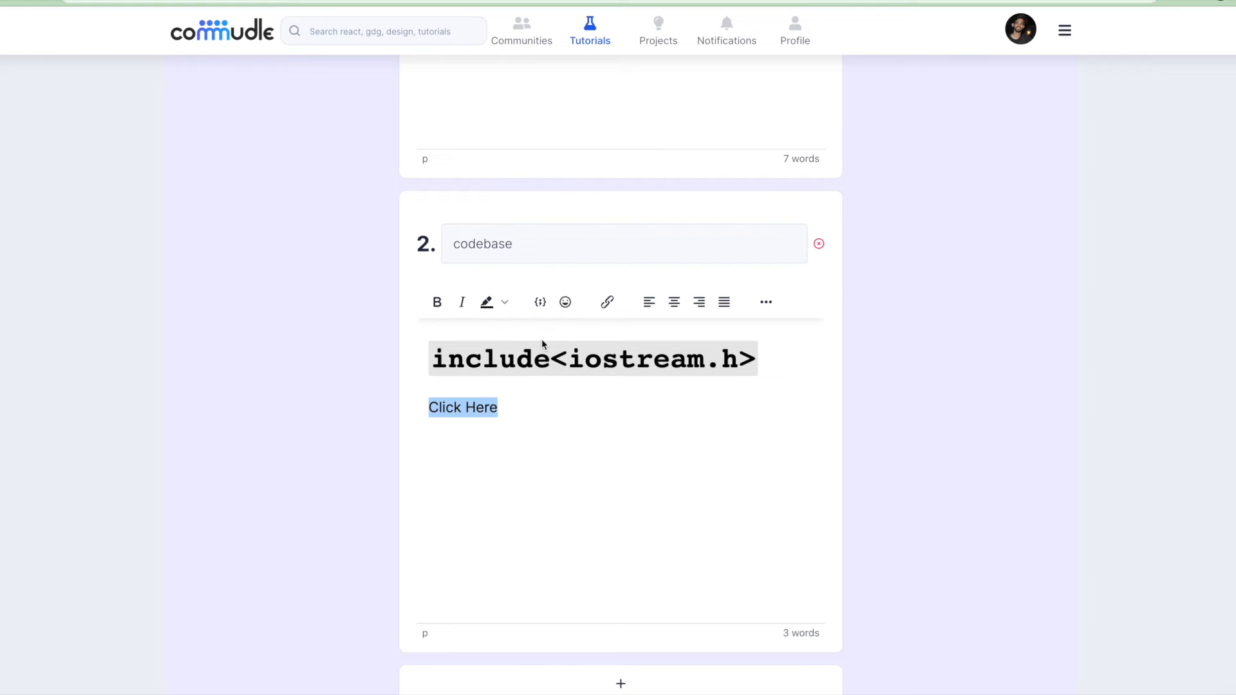
# Link 'Click Here' to google.com opening in a new window and save the link.
pyautogui.click(606, 301)
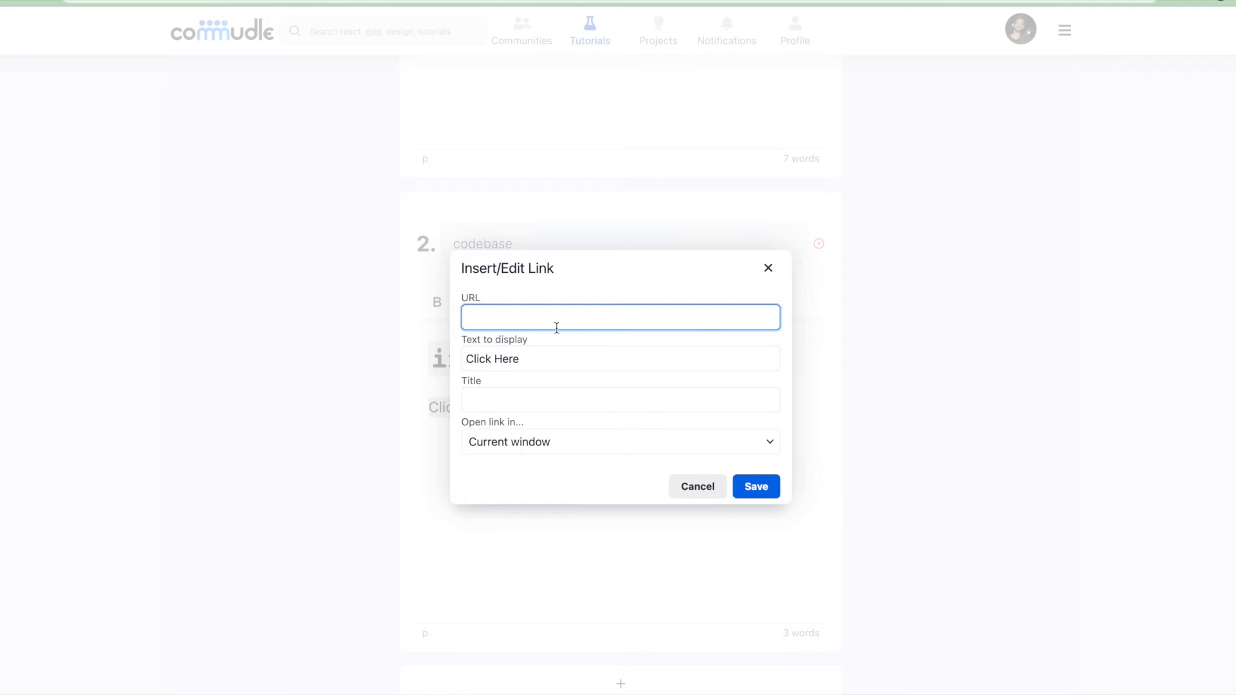
pyautogui.write('google')
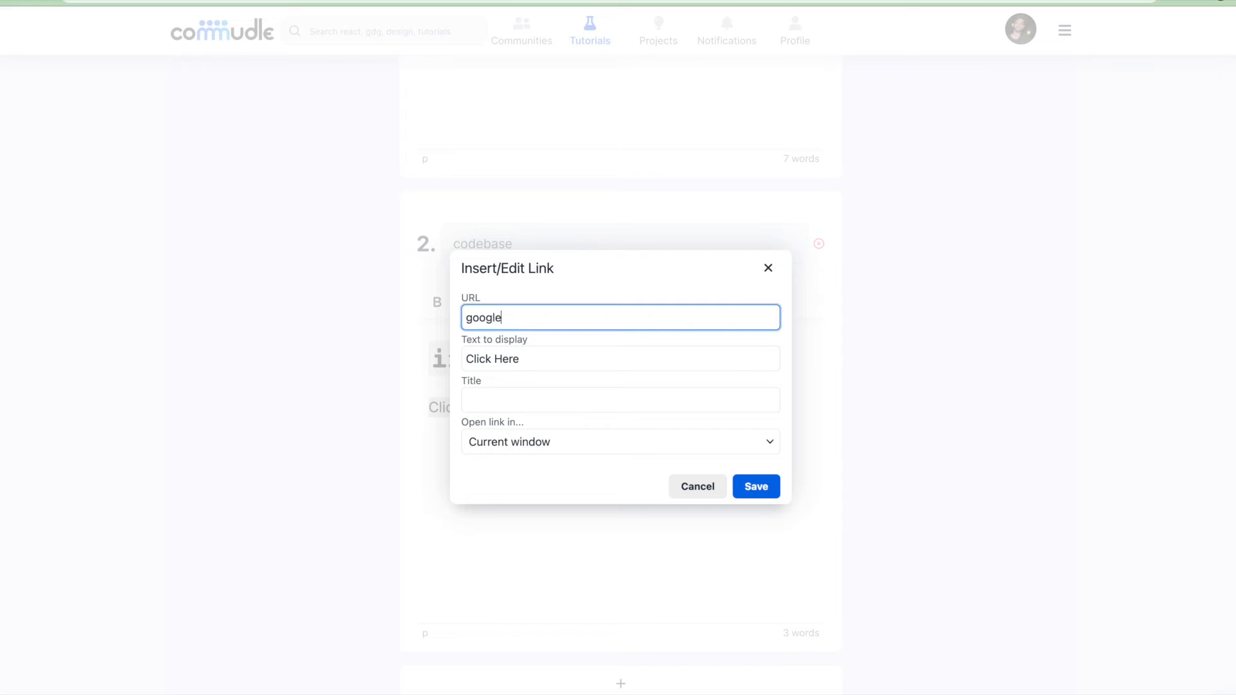
pyautogui.write('.com')
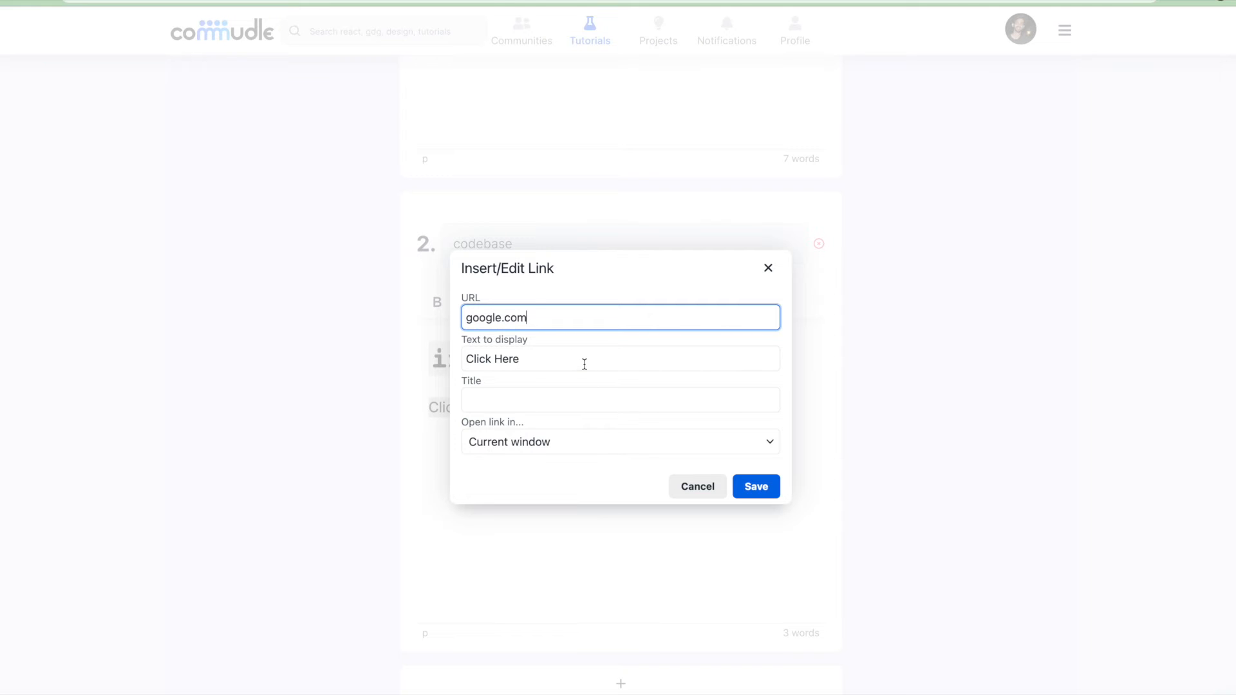
pyautogui.click(619, 399)
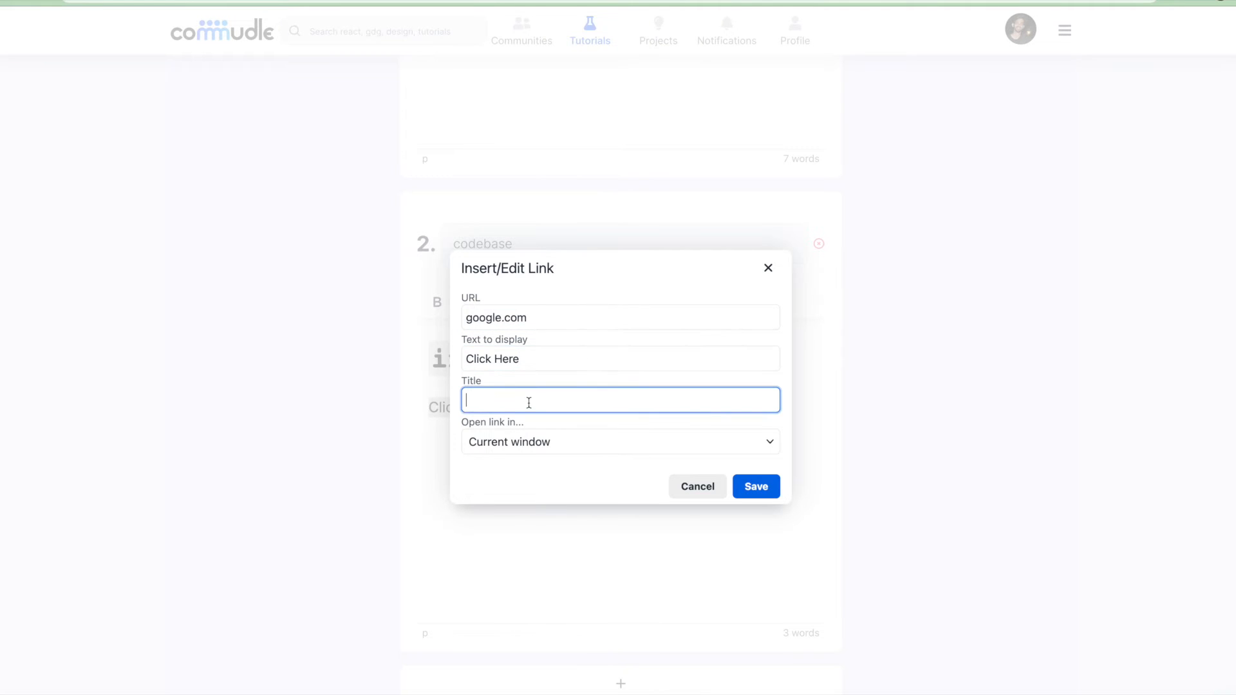
pyautogui.click(620, 442)
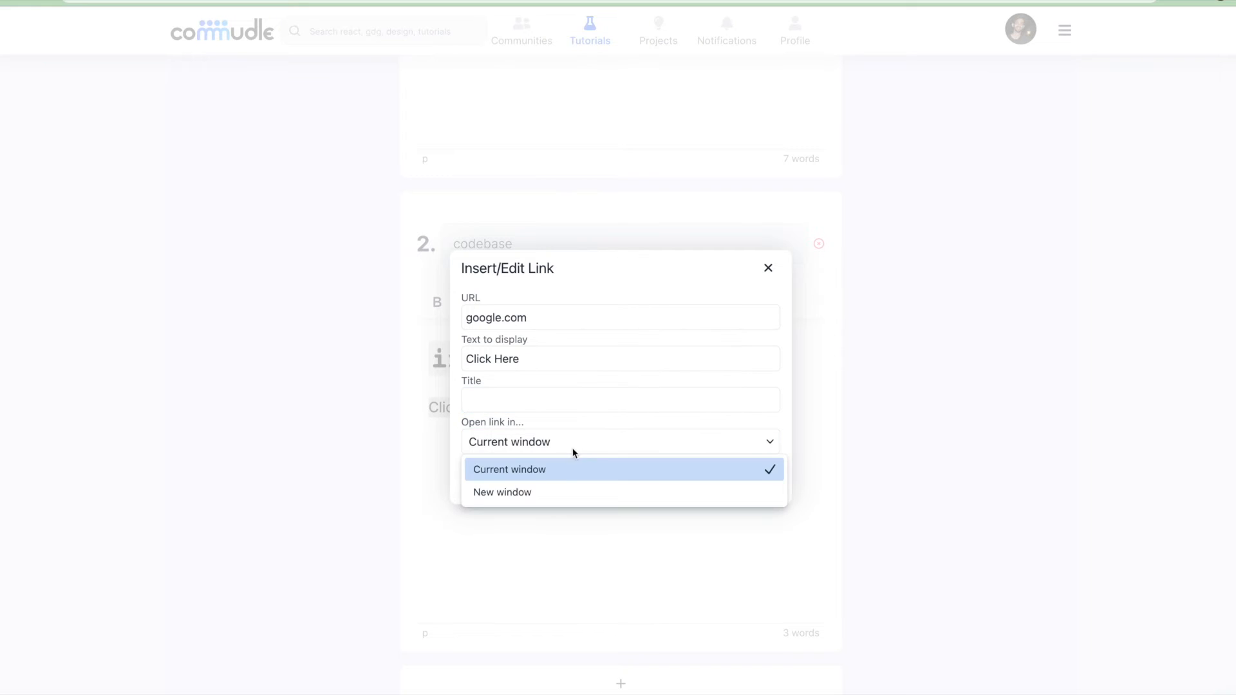
pyautogui.click(502, 492)
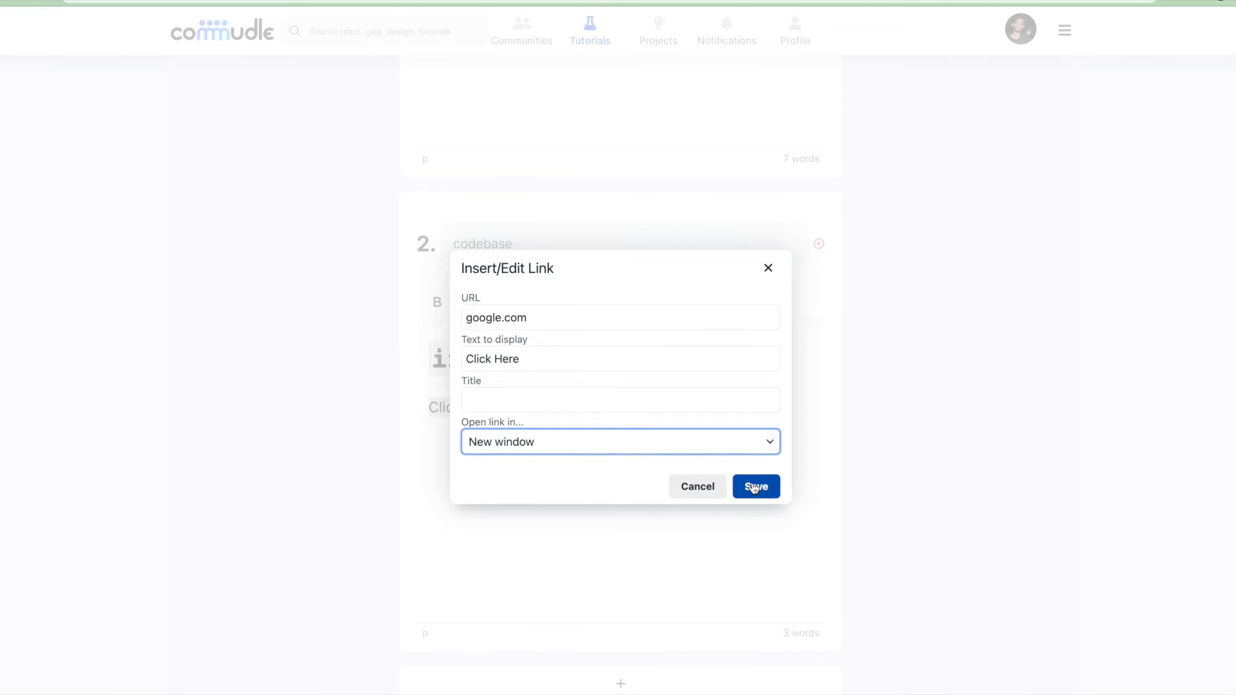
pyautogui.click(755, 487)
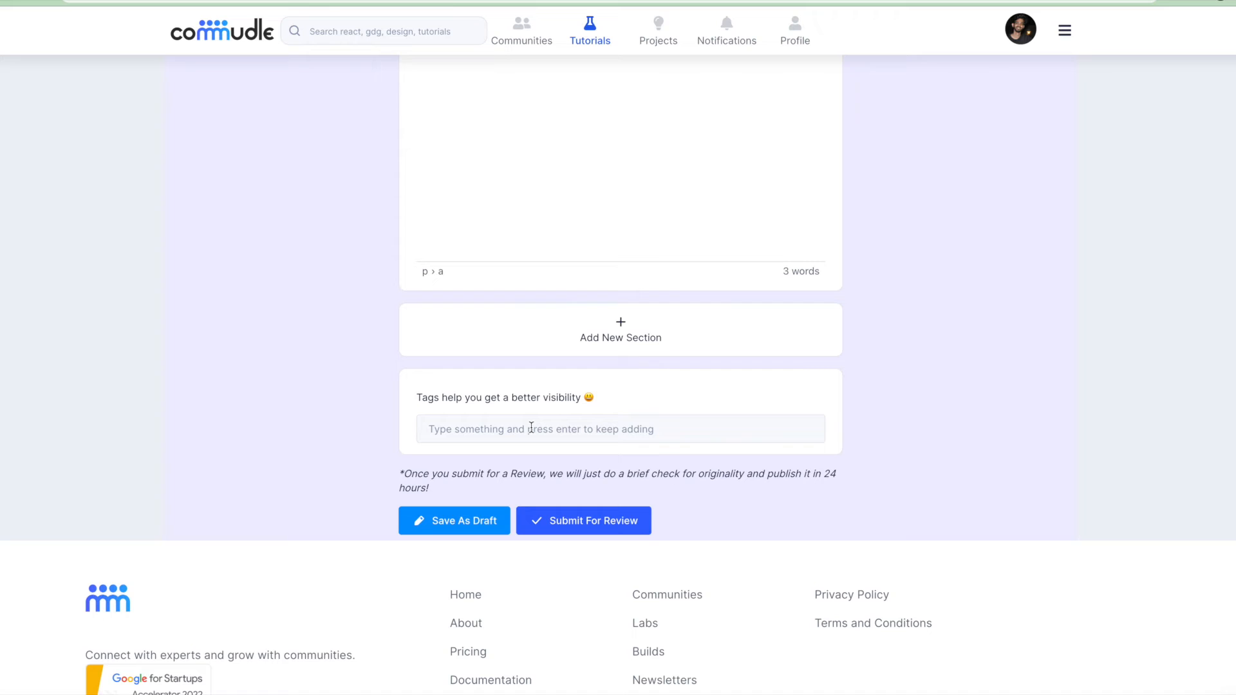
# Tag the lab Android and Web, then save it as a draft.
pyautogui.write('a')
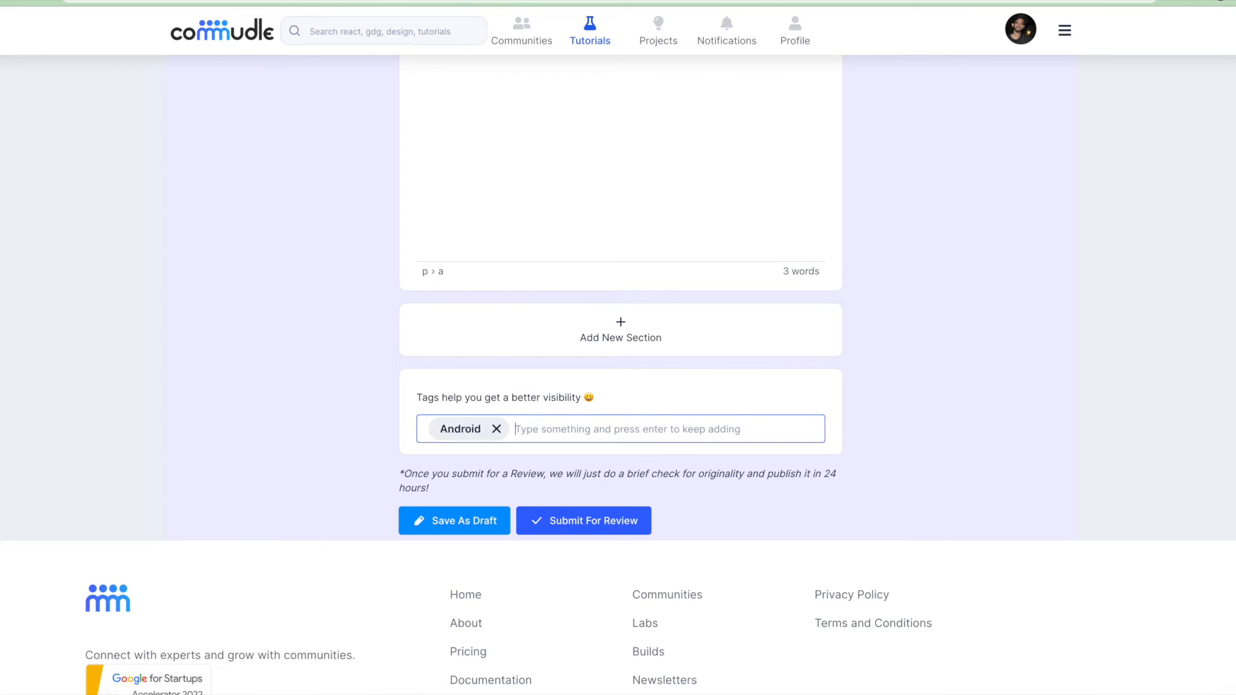
pyautogui.write('Web')
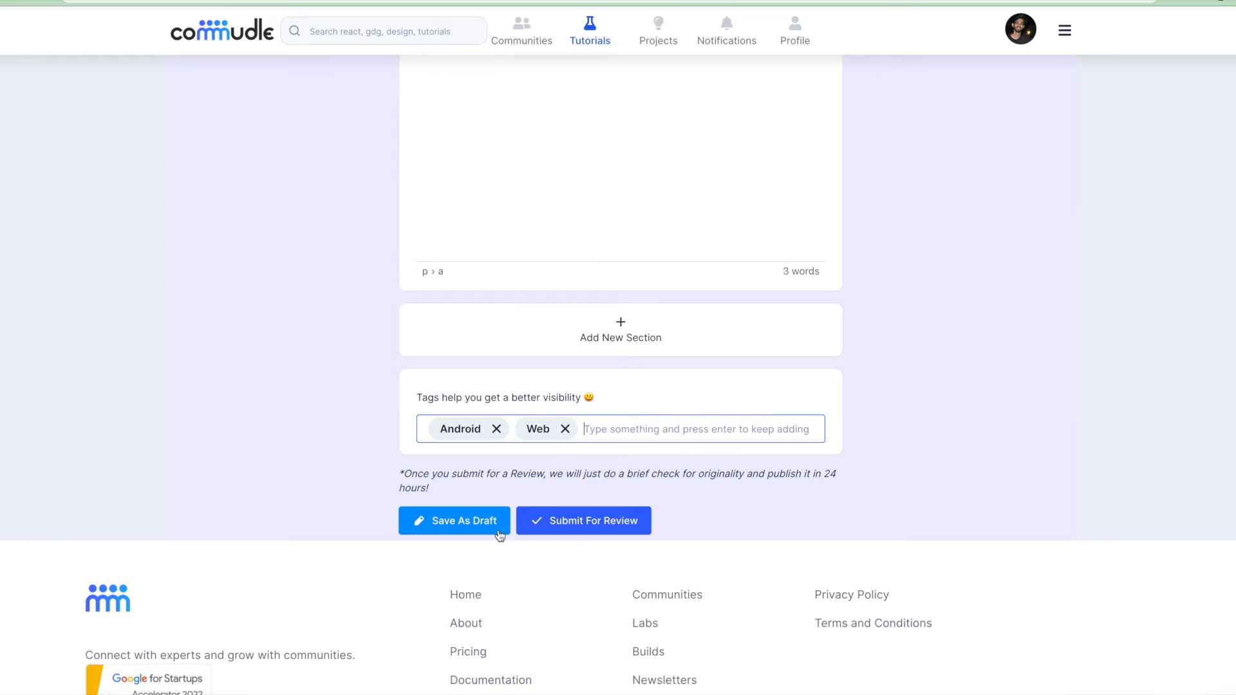
pyautogui.click(455, 520)
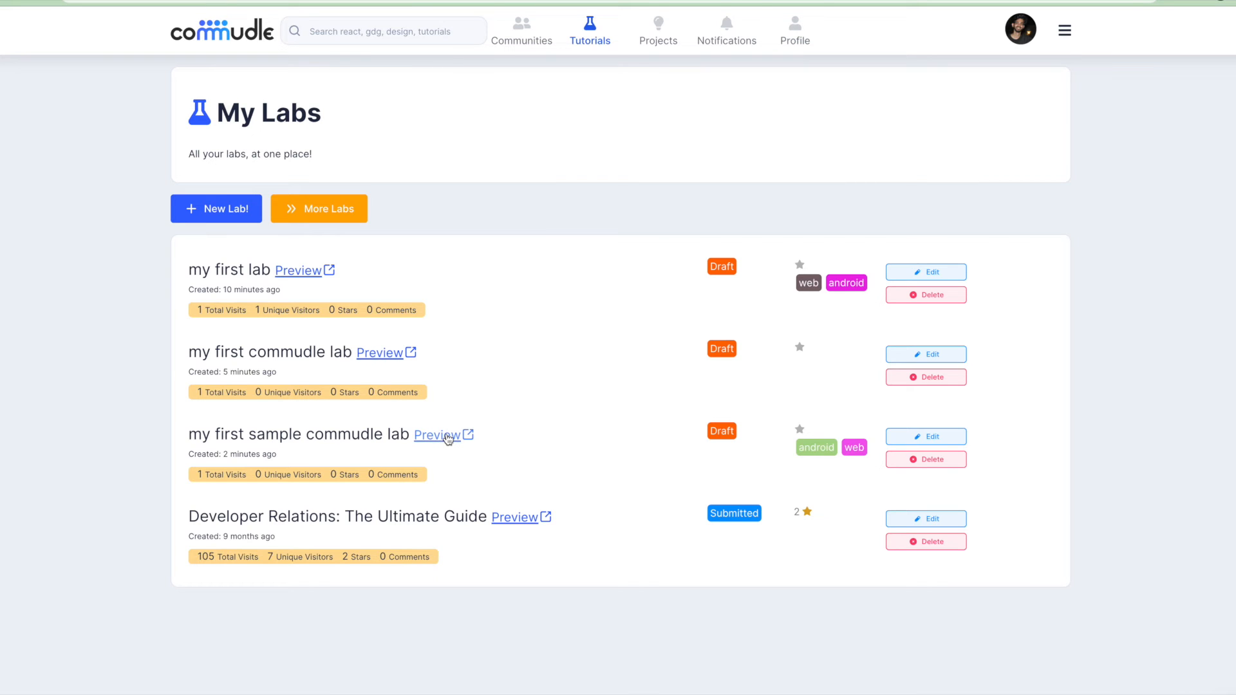
# Preview the draft lab and step through its introduction and codebase pages.
pyautogui.click(436, 434)
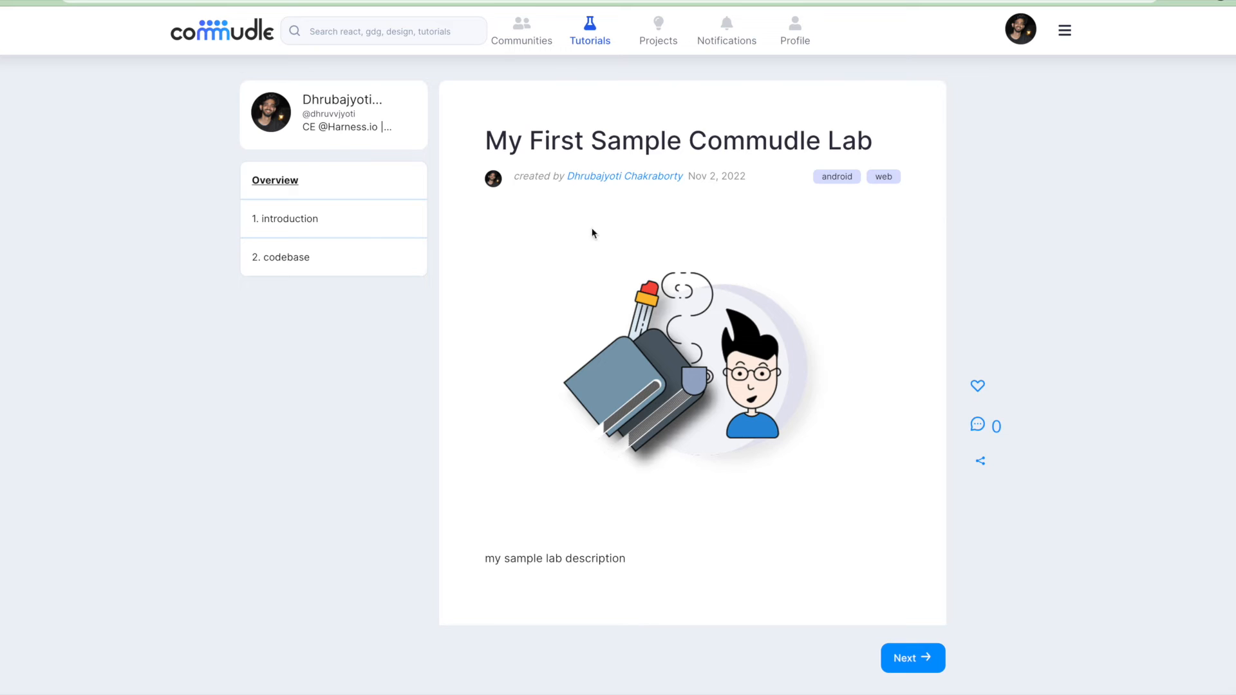
pyautogui.scroll(-3)
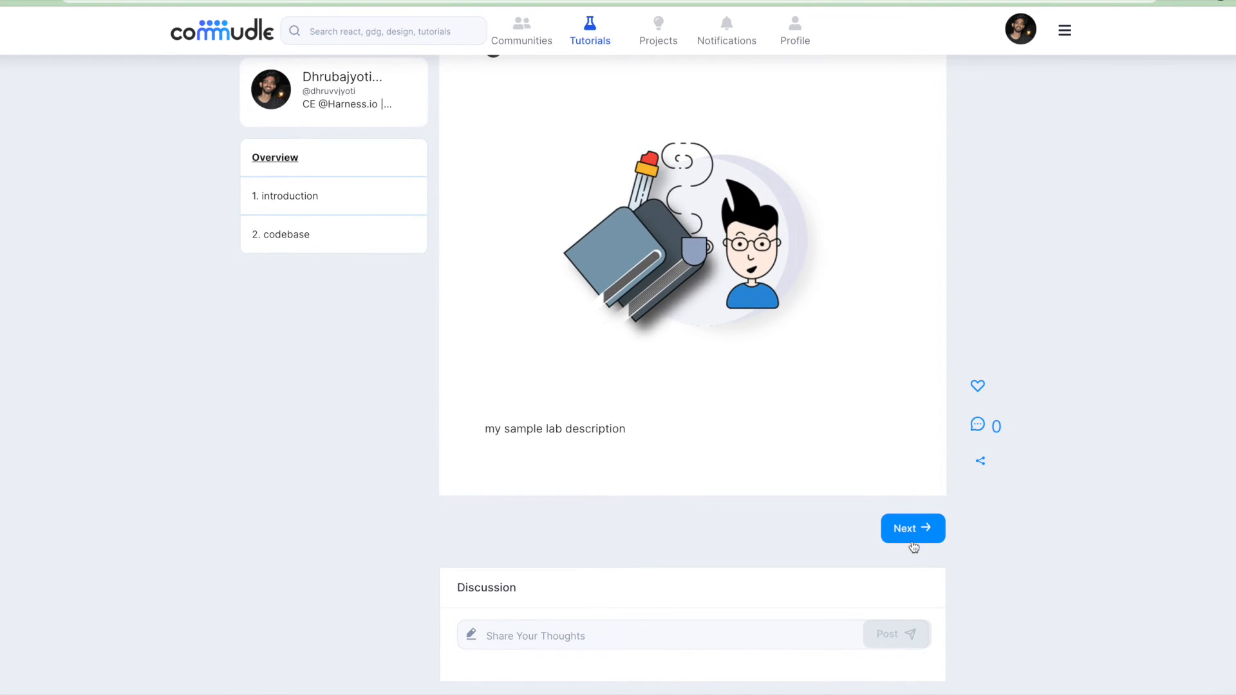
pyautogui.click(912, 528)
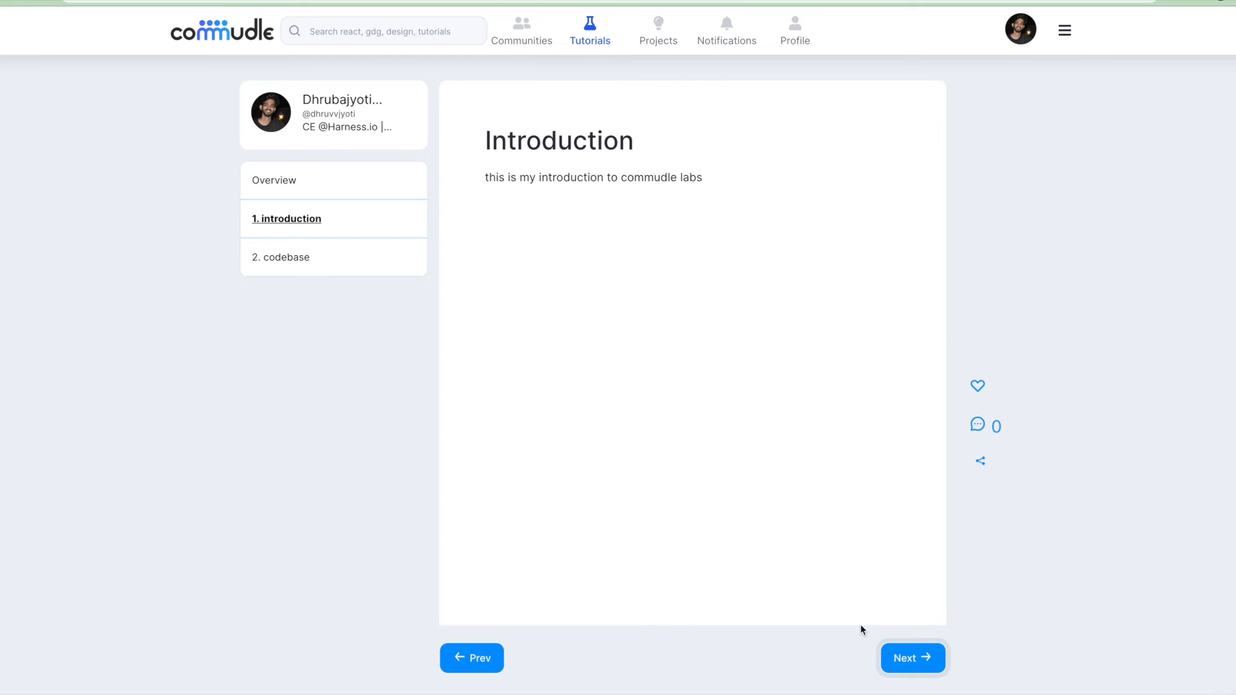
pyautogui.click(911, 658)
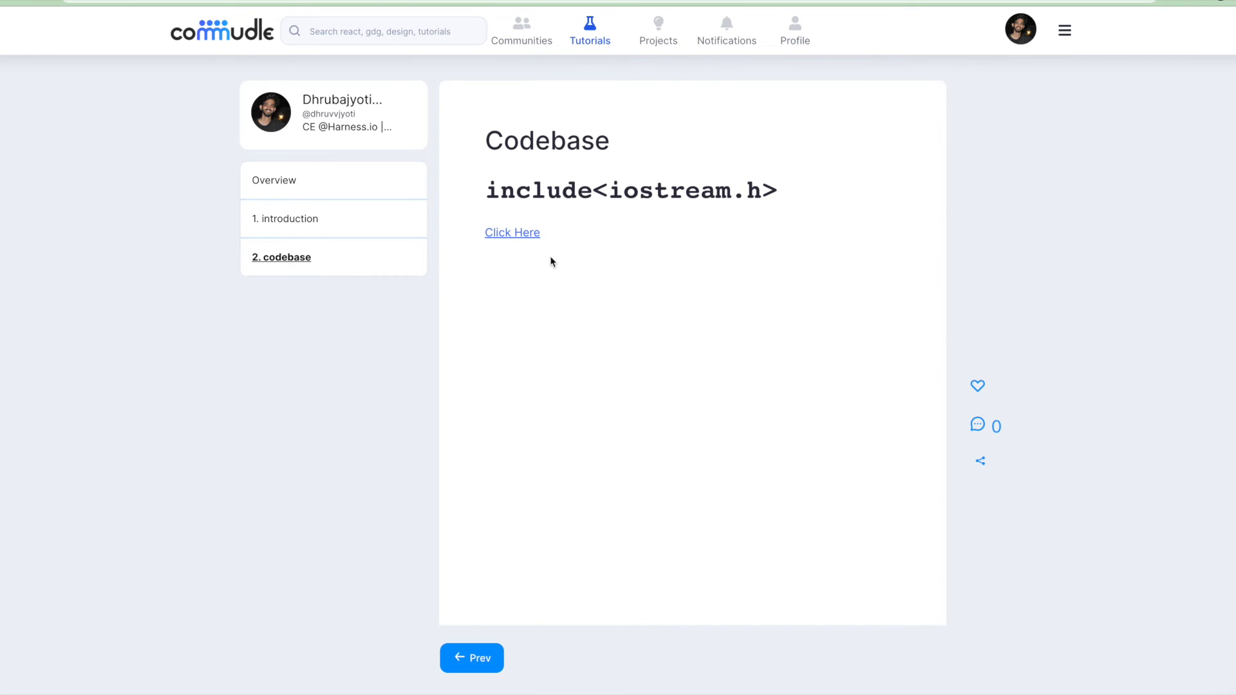
pyautogui.moveTo(943, 377)
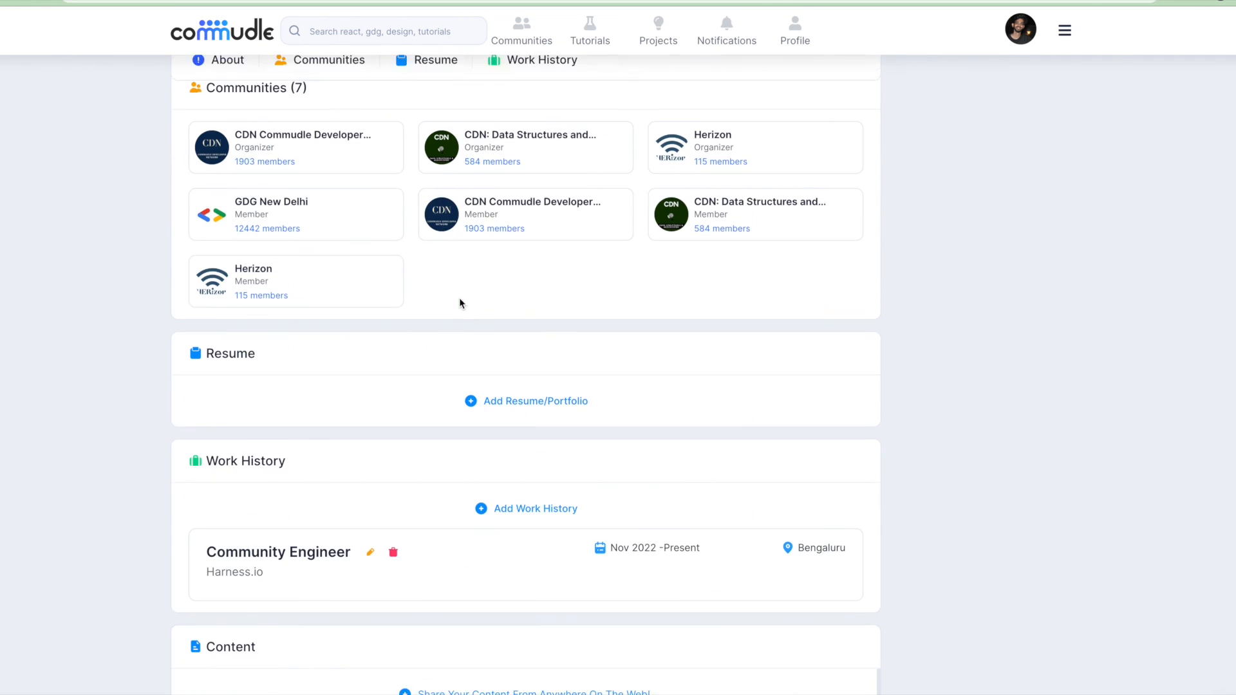
# Return from the profile page to the lab preview's Overview page.
pyautogui.scroll(-3)
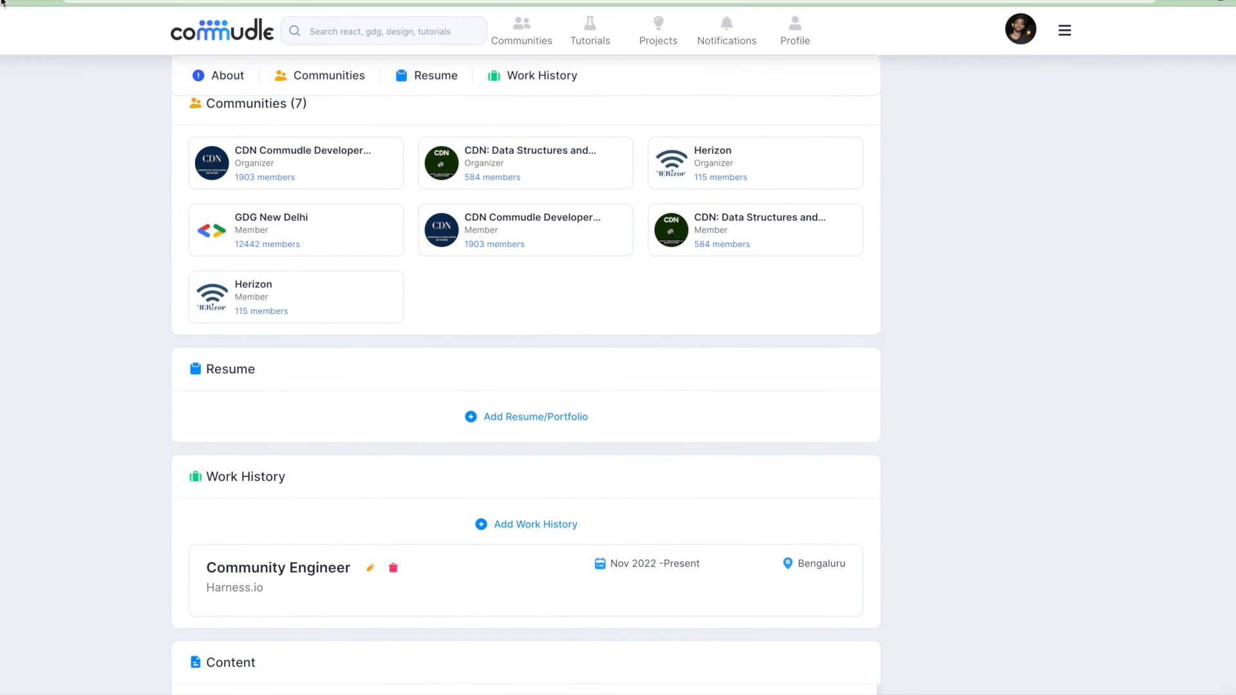
pyautogui.click(589, 31)
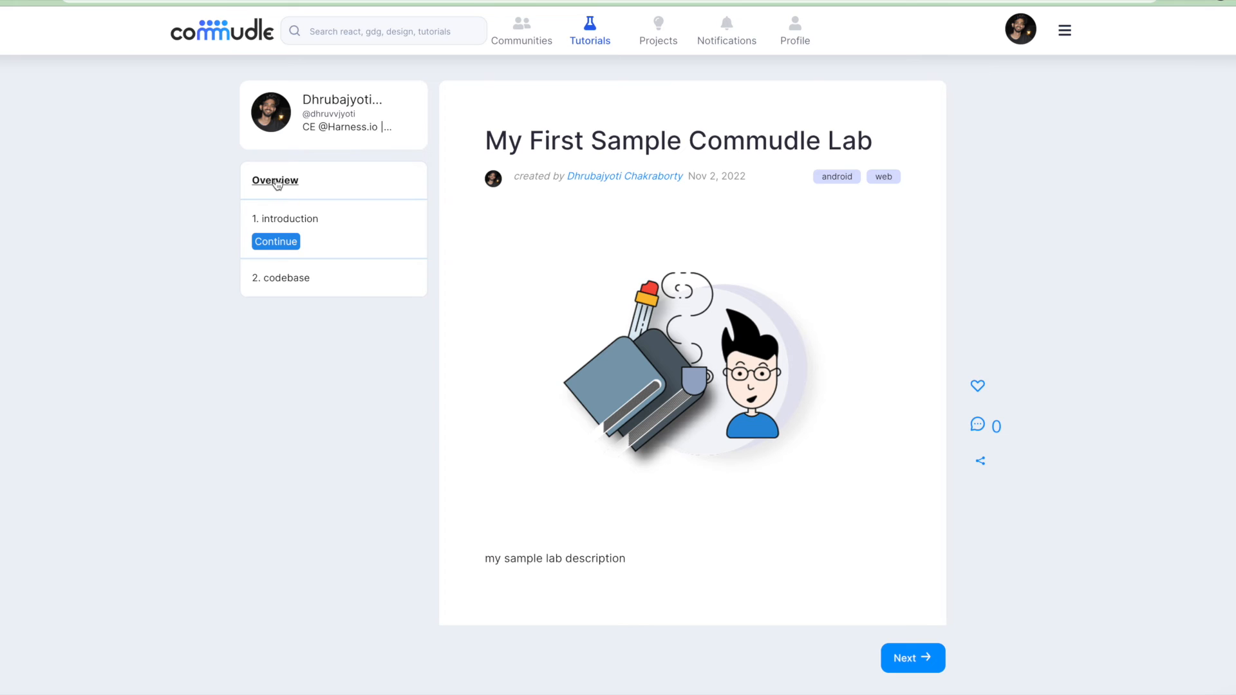
pyautogui.moveTo(723, 179)
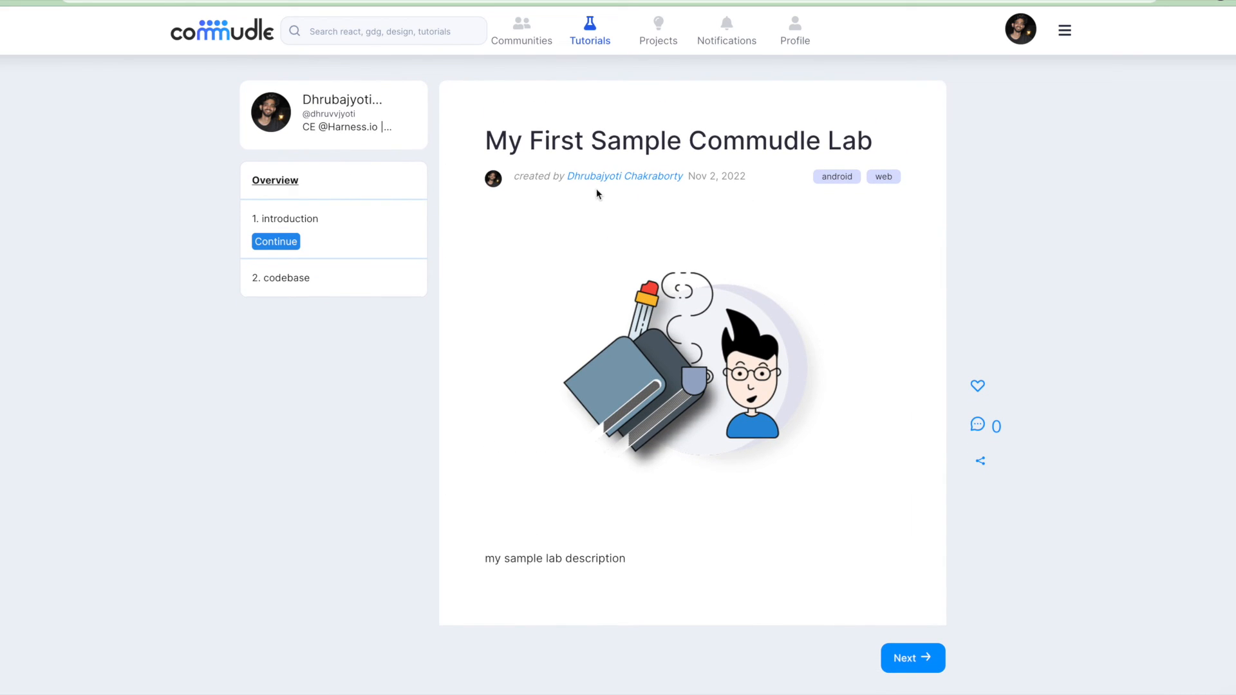
pyautogui.moveTo(664, 231)
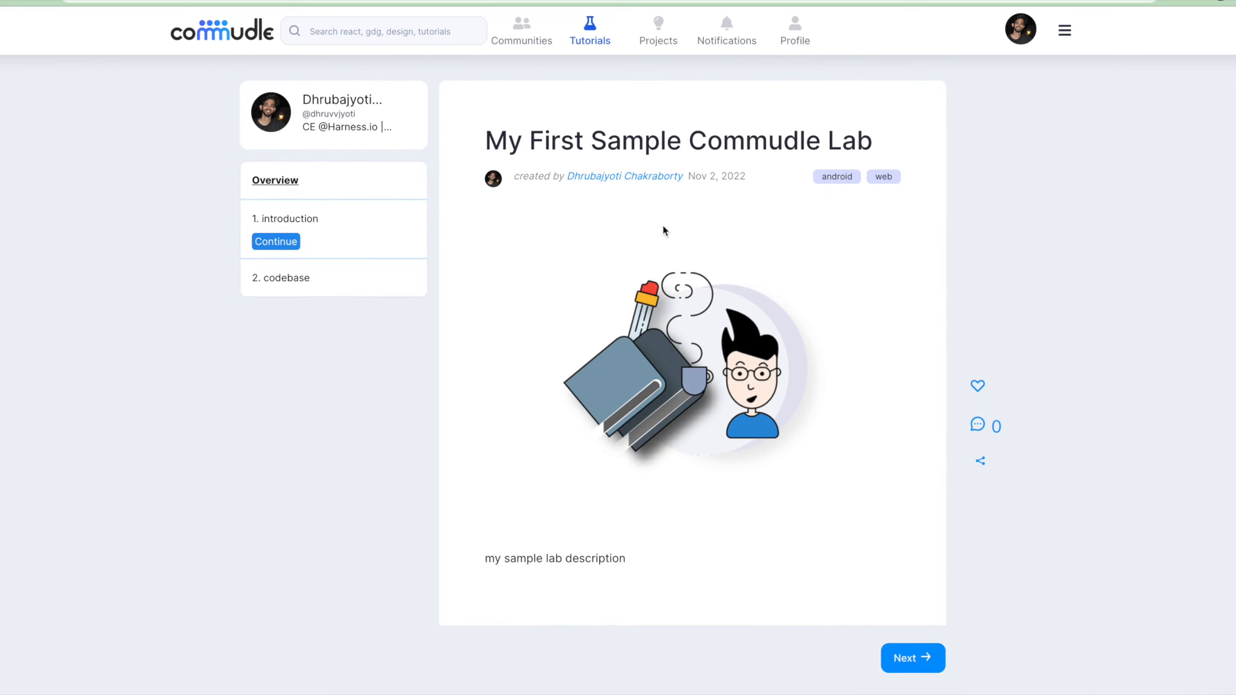